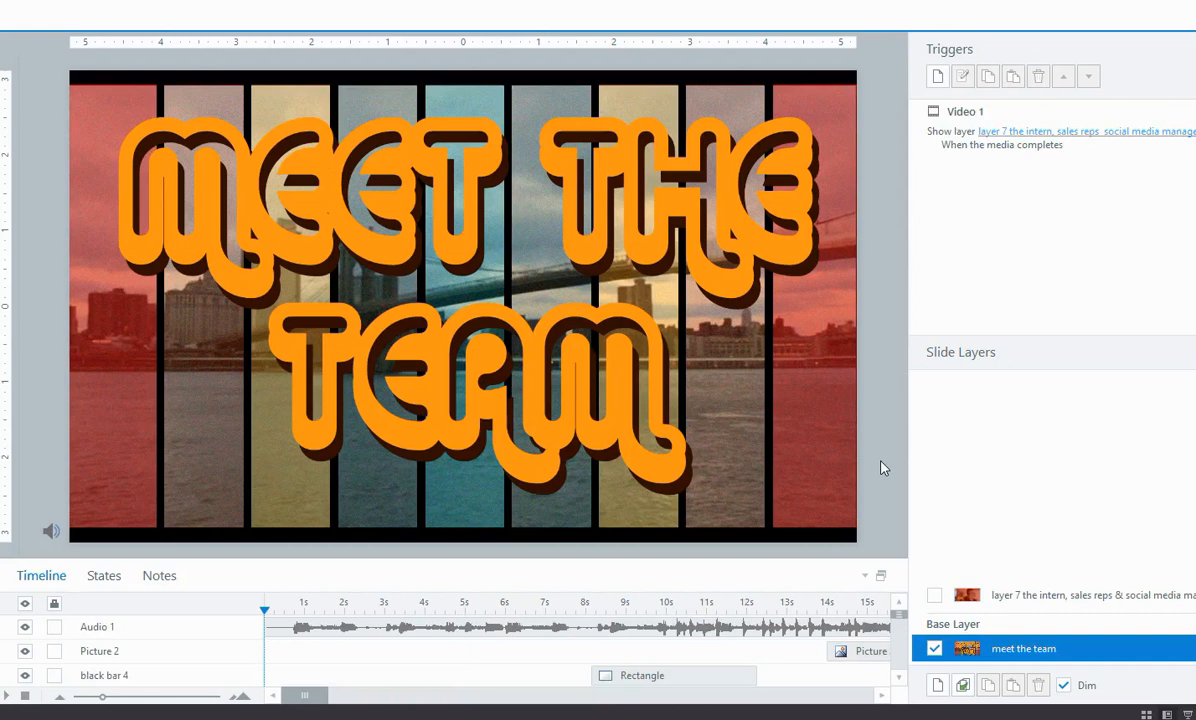
{"action": "mouse_move", "coordinate": [880, 486]}
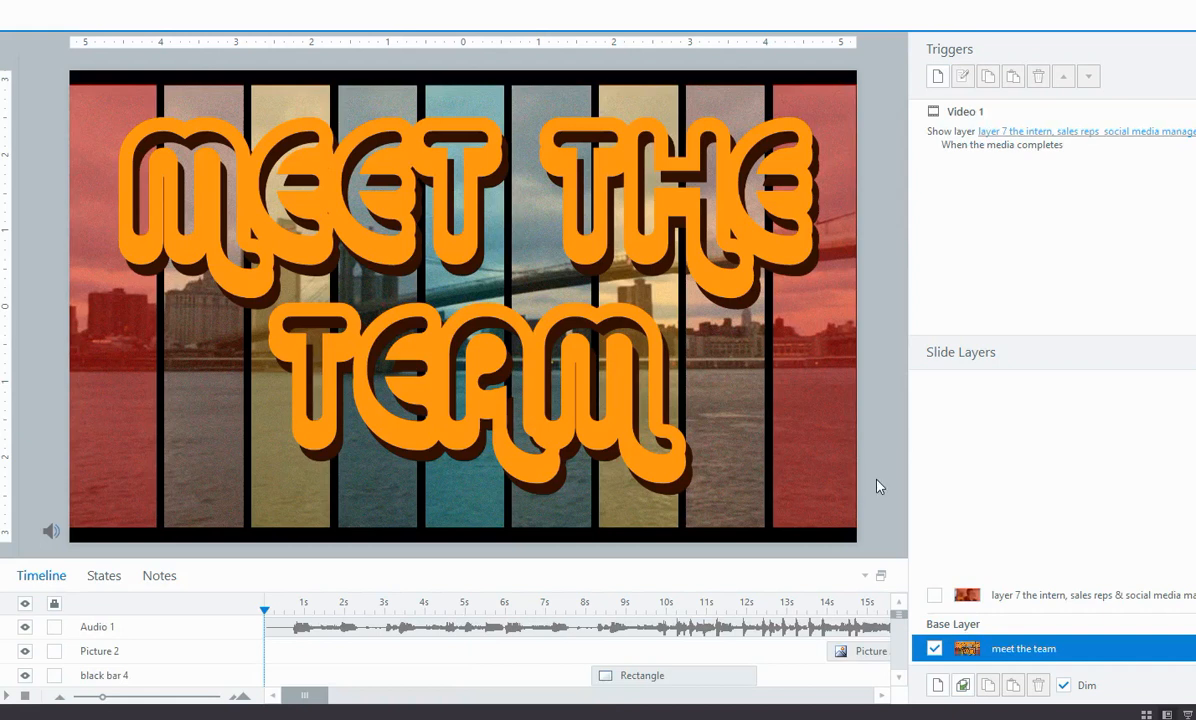
{"action": "mouse_move", "coordinate": [896, 480]}
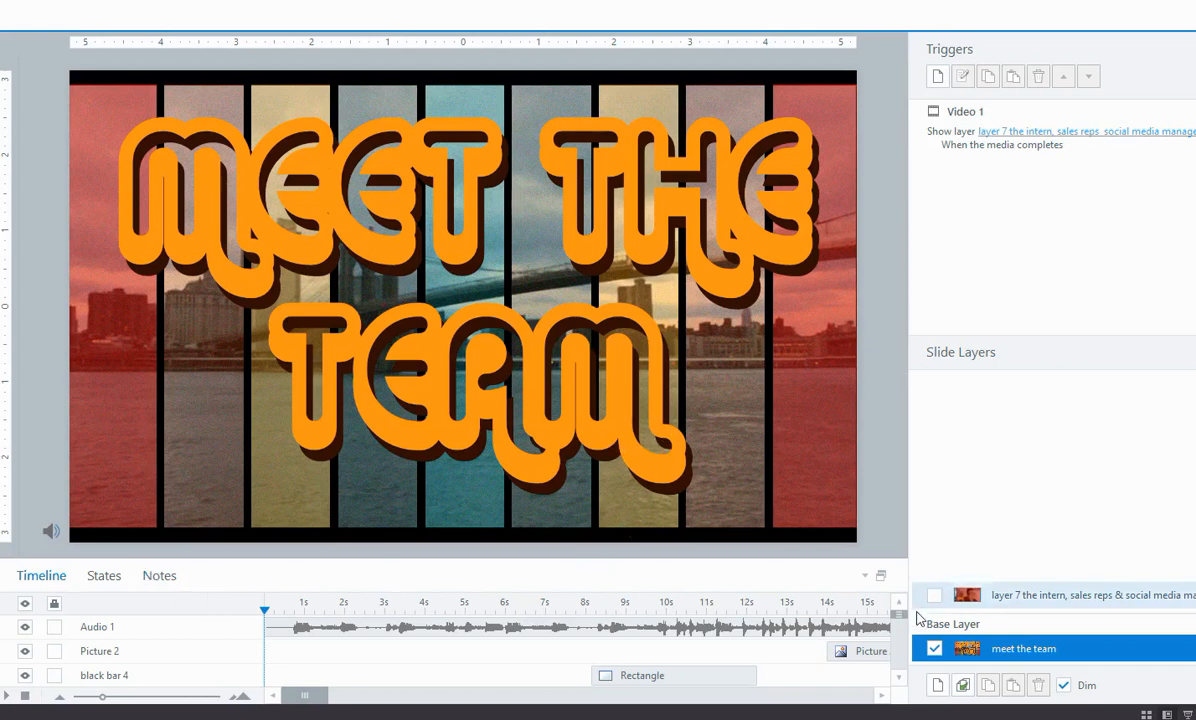
{"action": "mouse_move", "coordinate": [40, 576]}
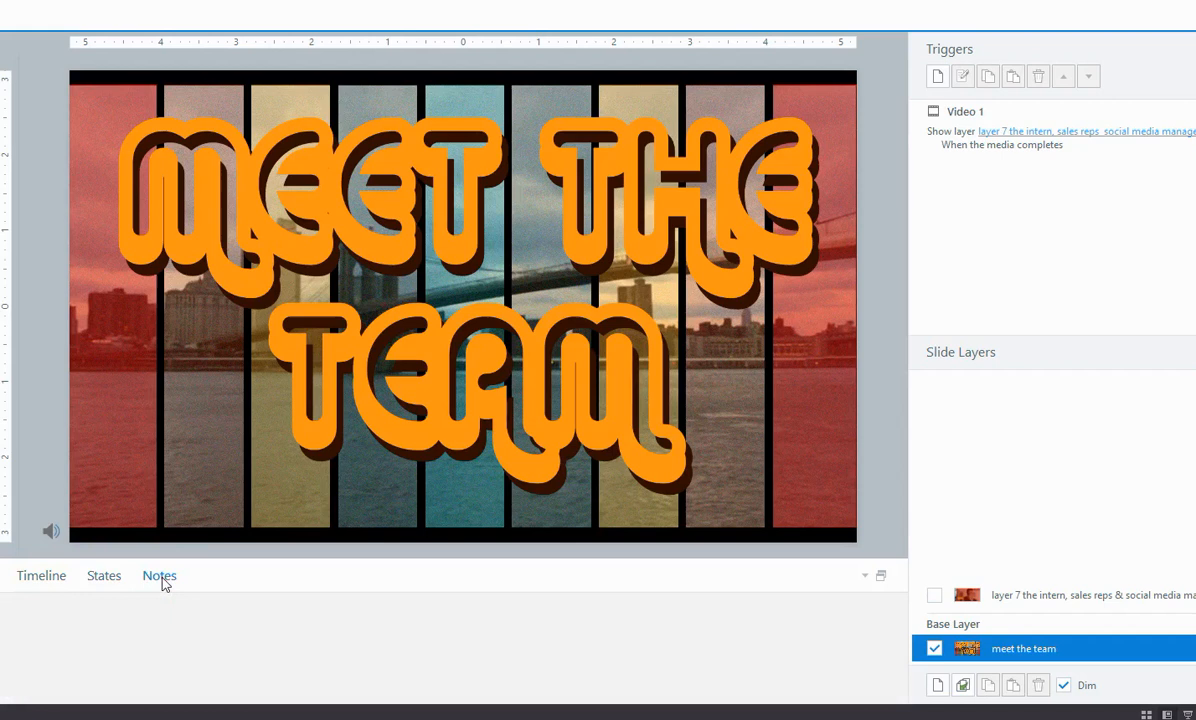
Show the Timeline panel instead of Notes, then restore it after collapsing it.
{"action": "left_click", "coordinate": [40, 576]}
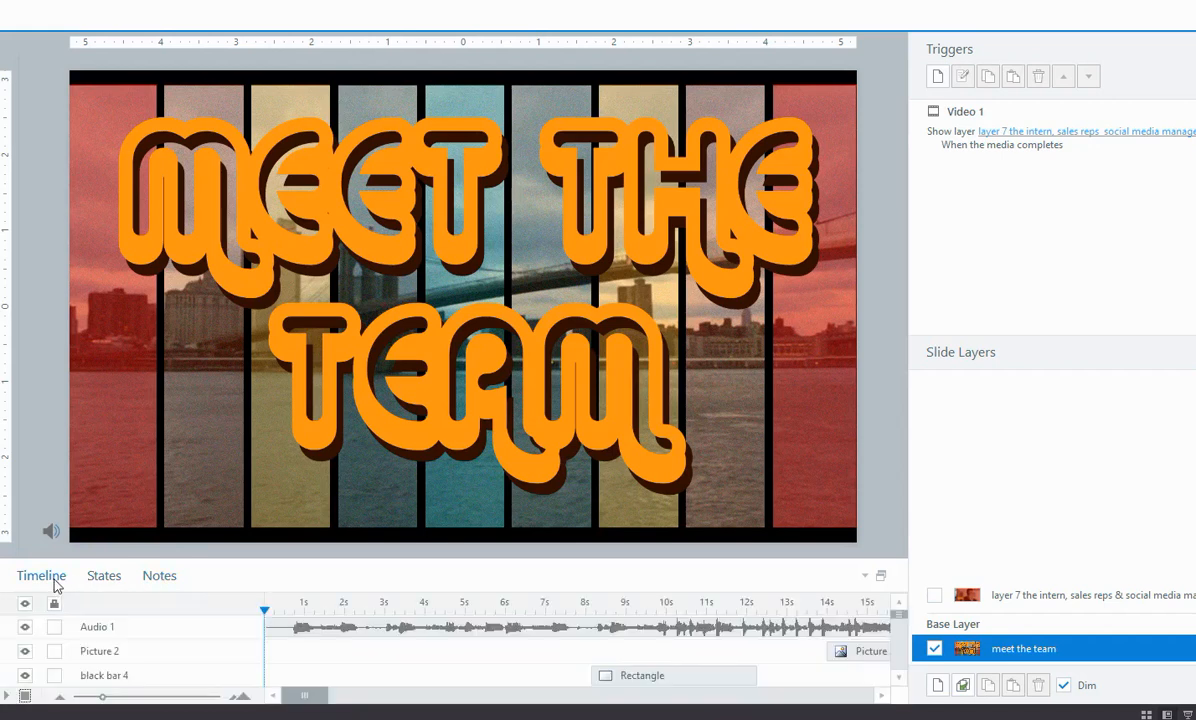
{"action": "mouse_move", "coordinate": [520, 584]}
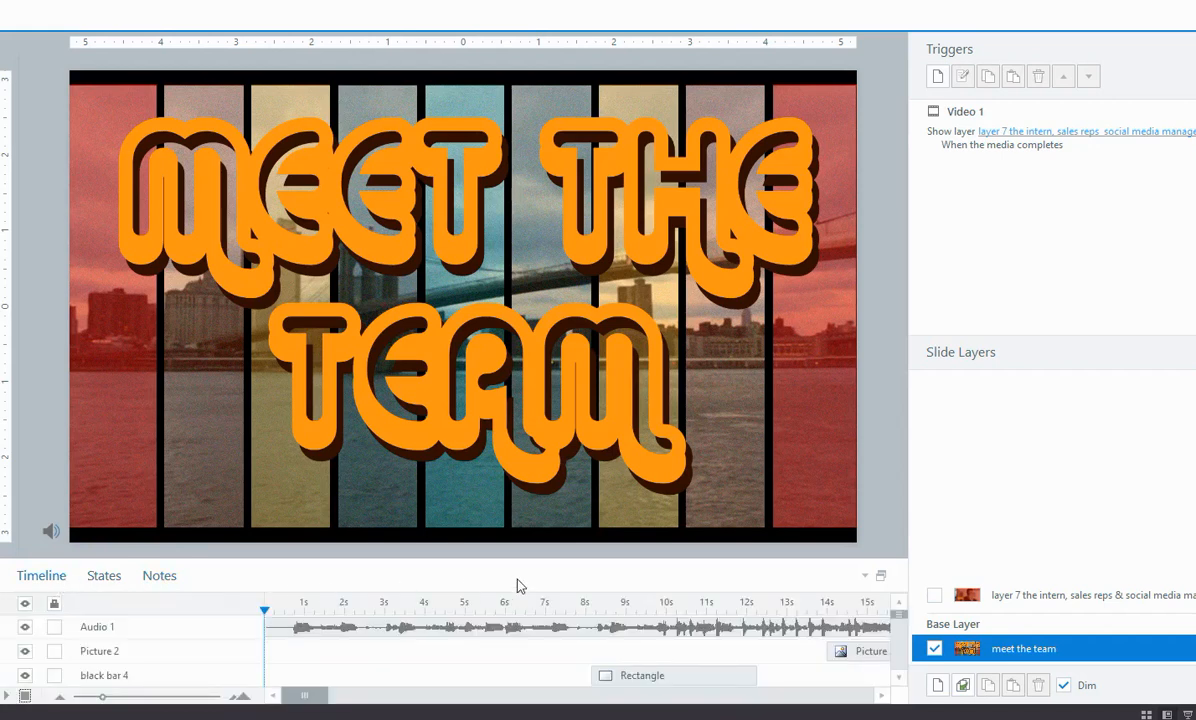
{"action": "mouse_move", "coordinate": [868, 584]}
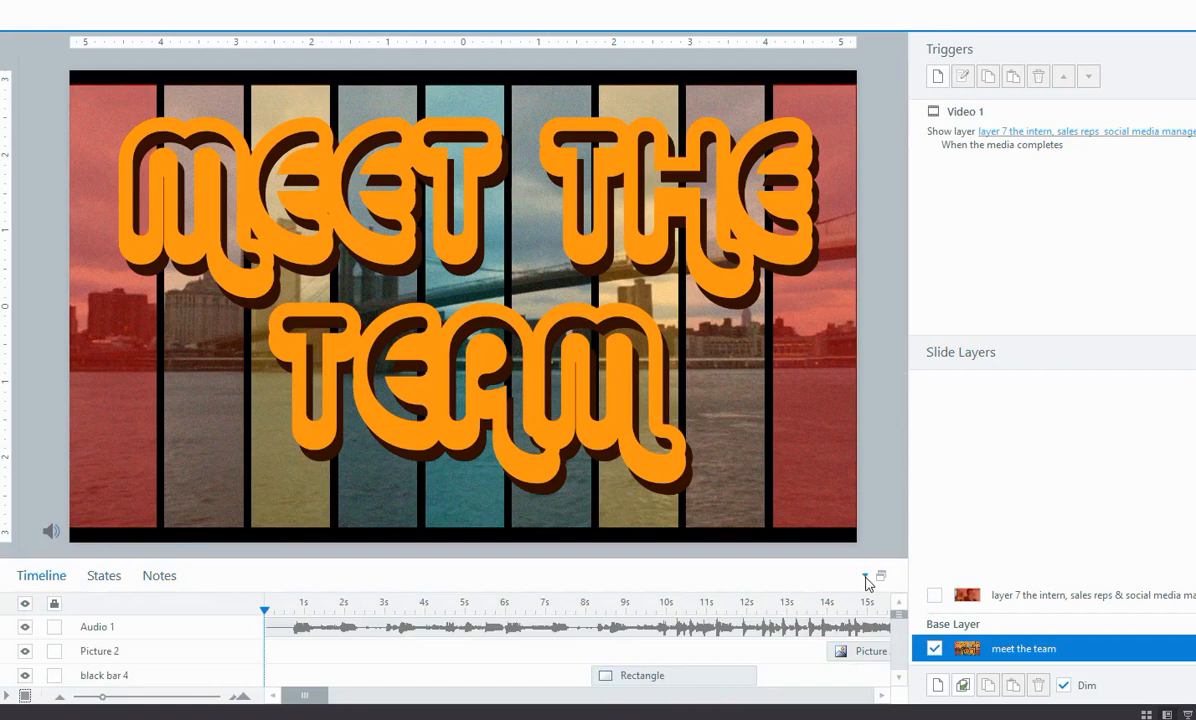
{"action": "mouse_move", "coordinate": [844, 616]}
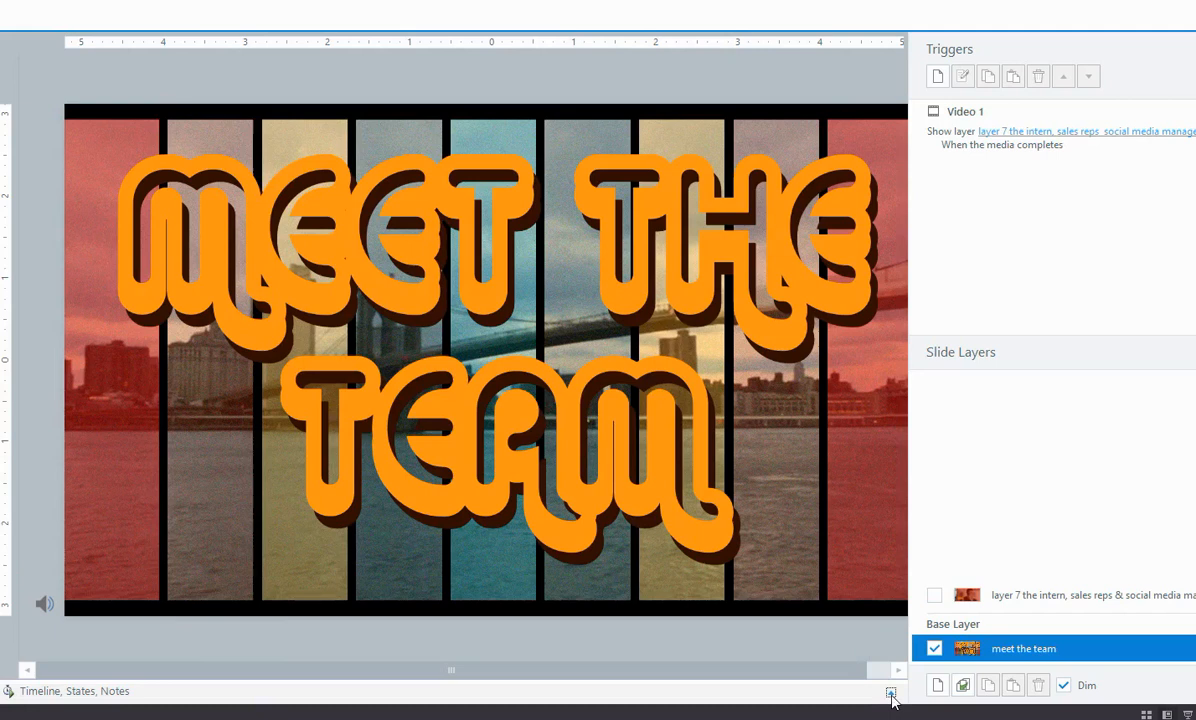
{"action": "left_click", "coordinate": [890, 692]}
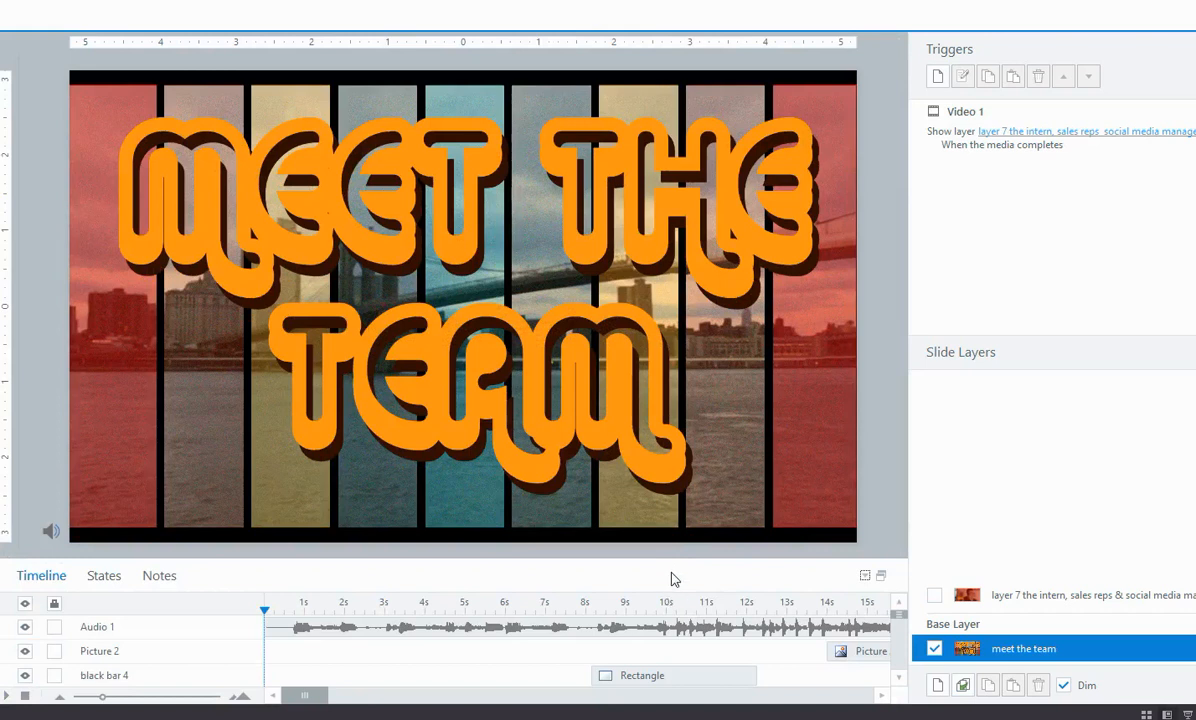
{"action": "mouse_move", "coordinate": [280, 584]}
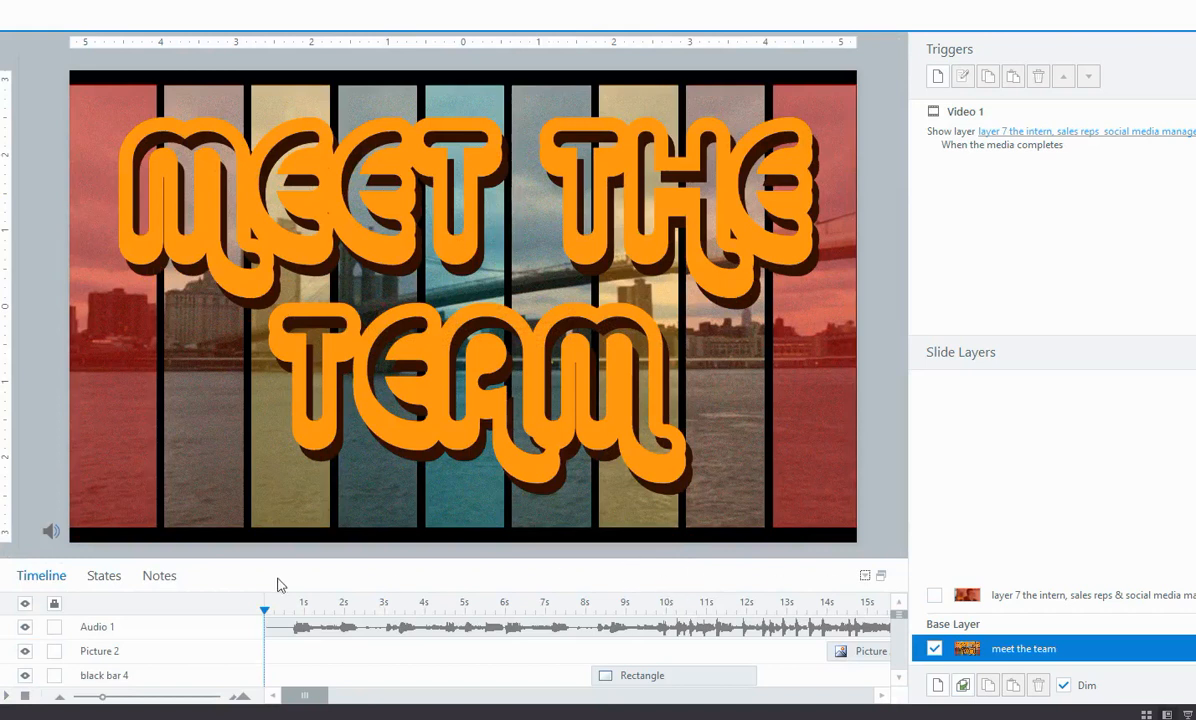
{"action": "mouse_move", "coordinate": [596, 576]}
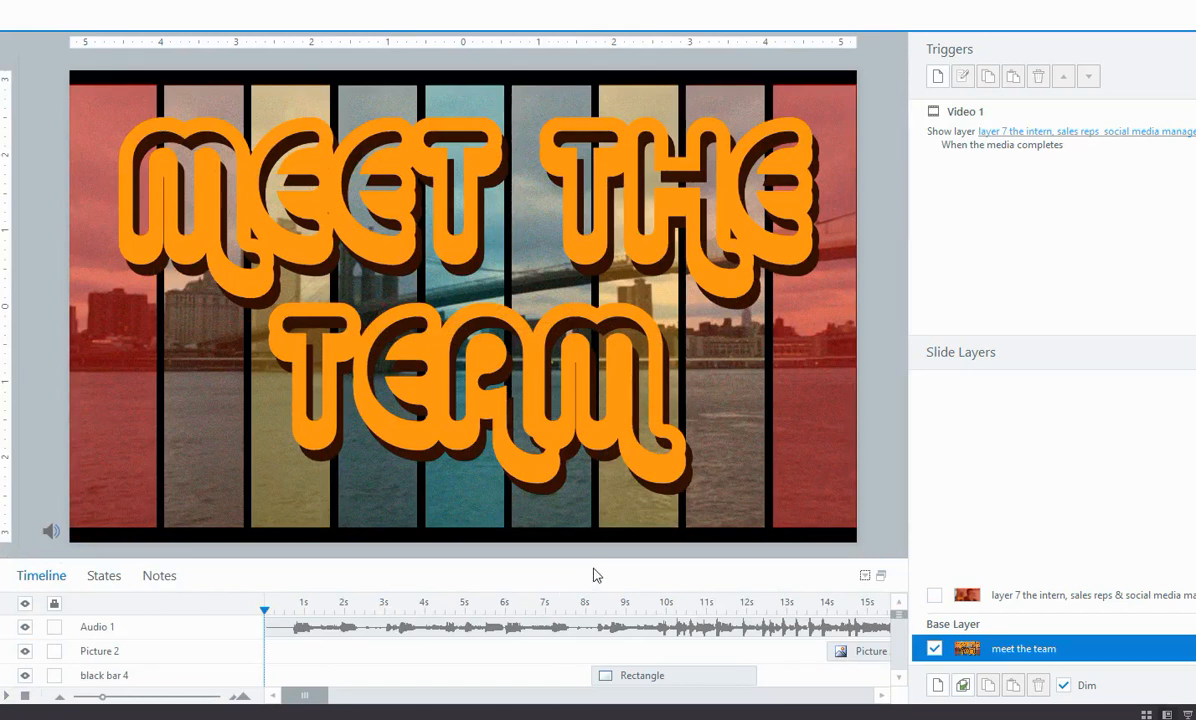
{"action": "mouse_move", "coordinate": [836, 576]}
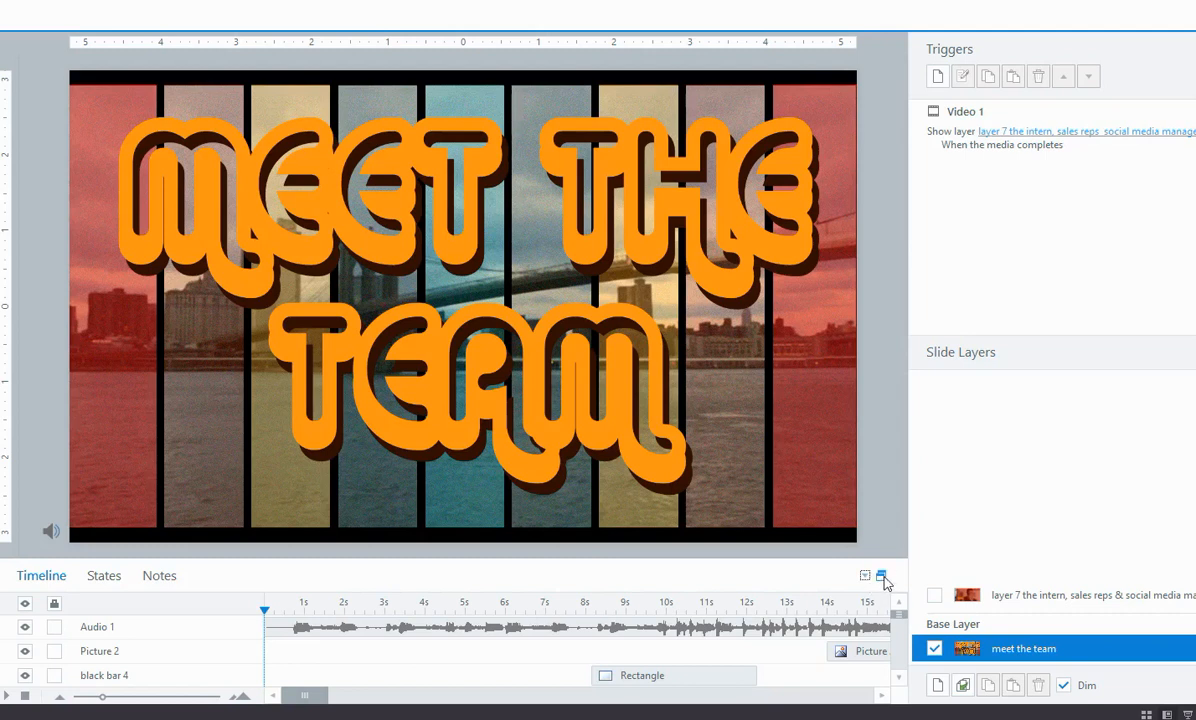
Undock the timeline into a floating window and position it over the slide.
{"action": "left_click", "coordinate": [880, 576]}
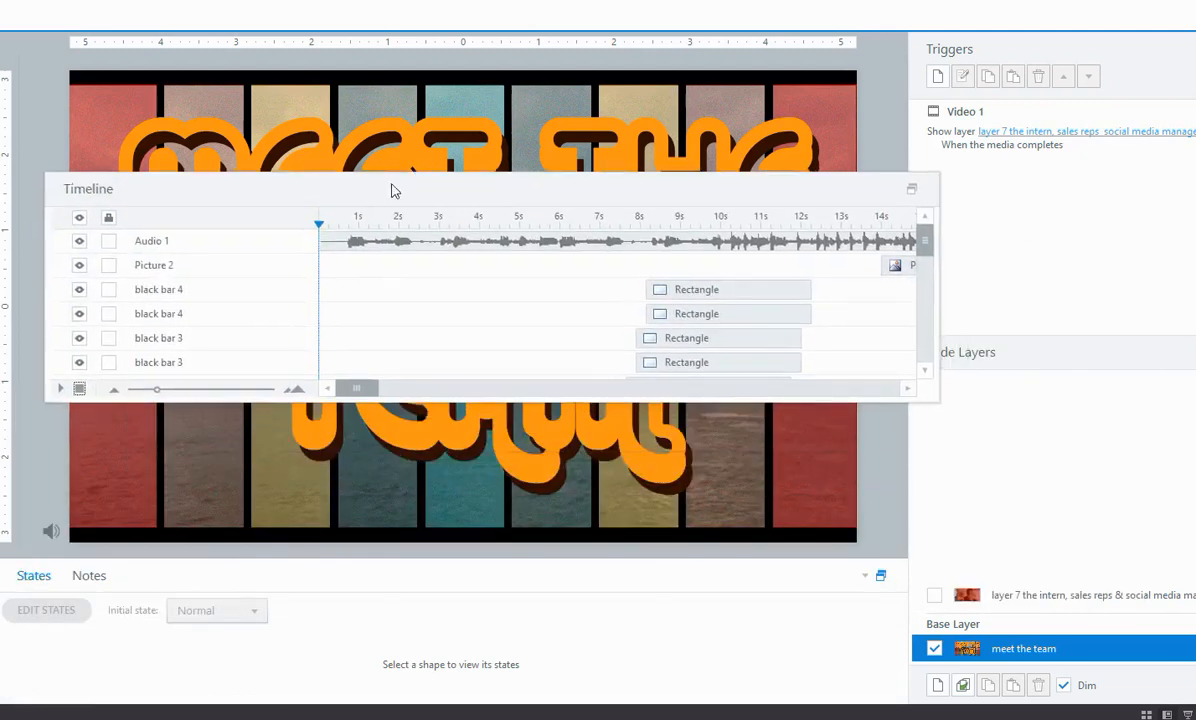
{"action": "left_click_drag", "start_coordinate": [390, 188], "coordinate": [430, 222]}
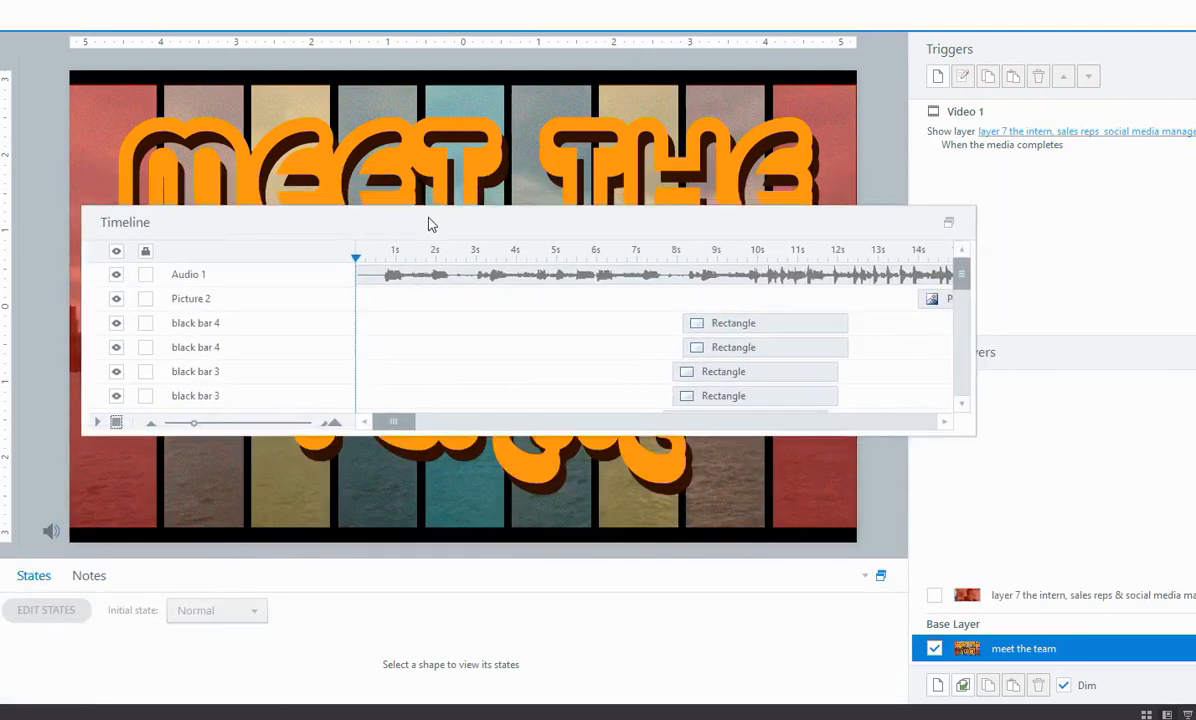
{"action": "left_click_drag", "start_coordinate": [428, 222], "coordinate": [436, 274]}
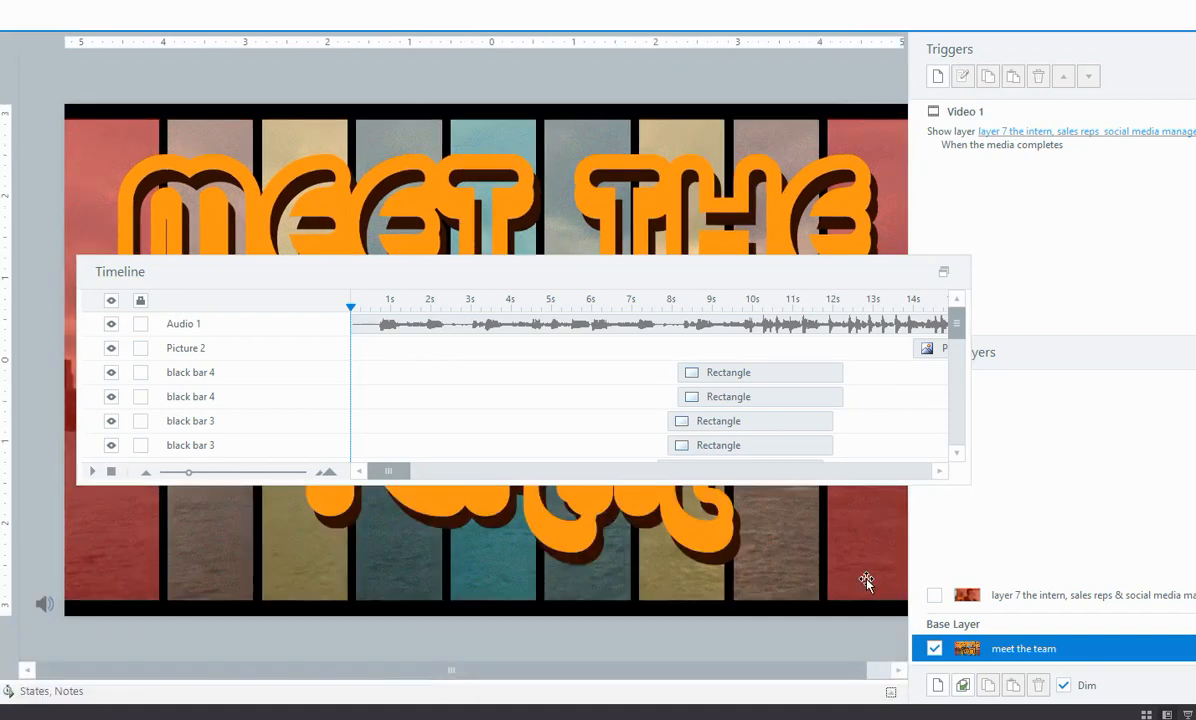
{"action": "mouse_move", "coordinate": [658, 358]}
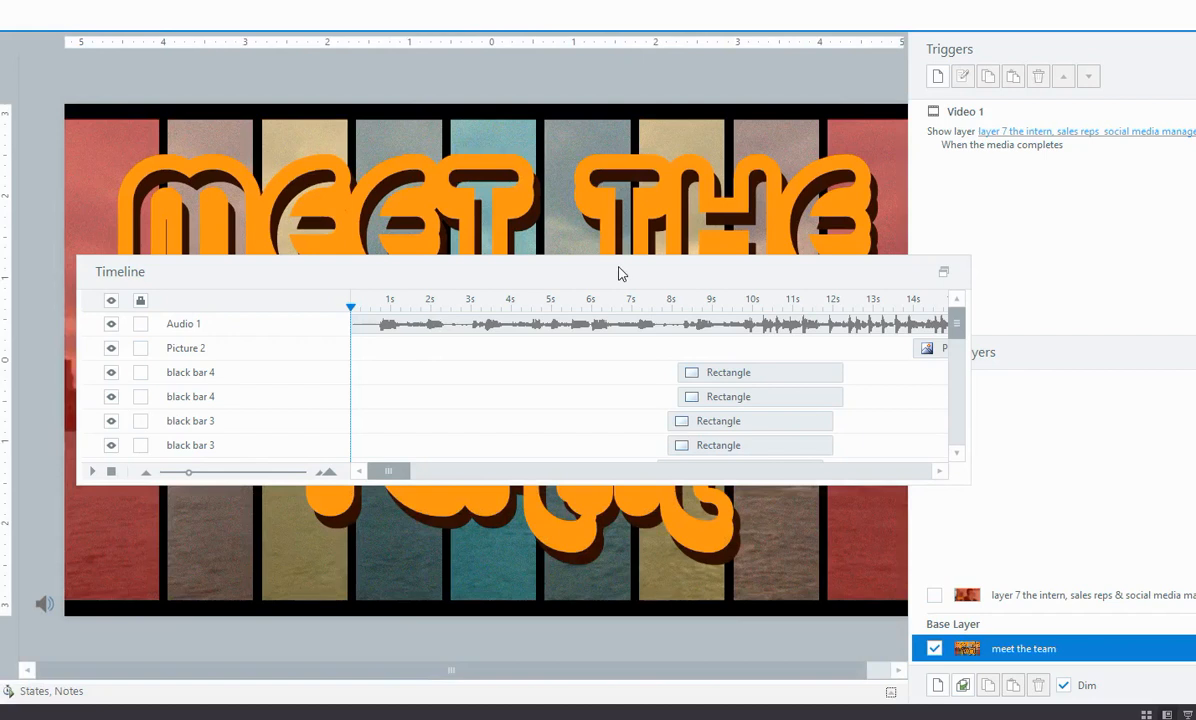
{"action": "mouse_move", "coordinate": [620, 276]}
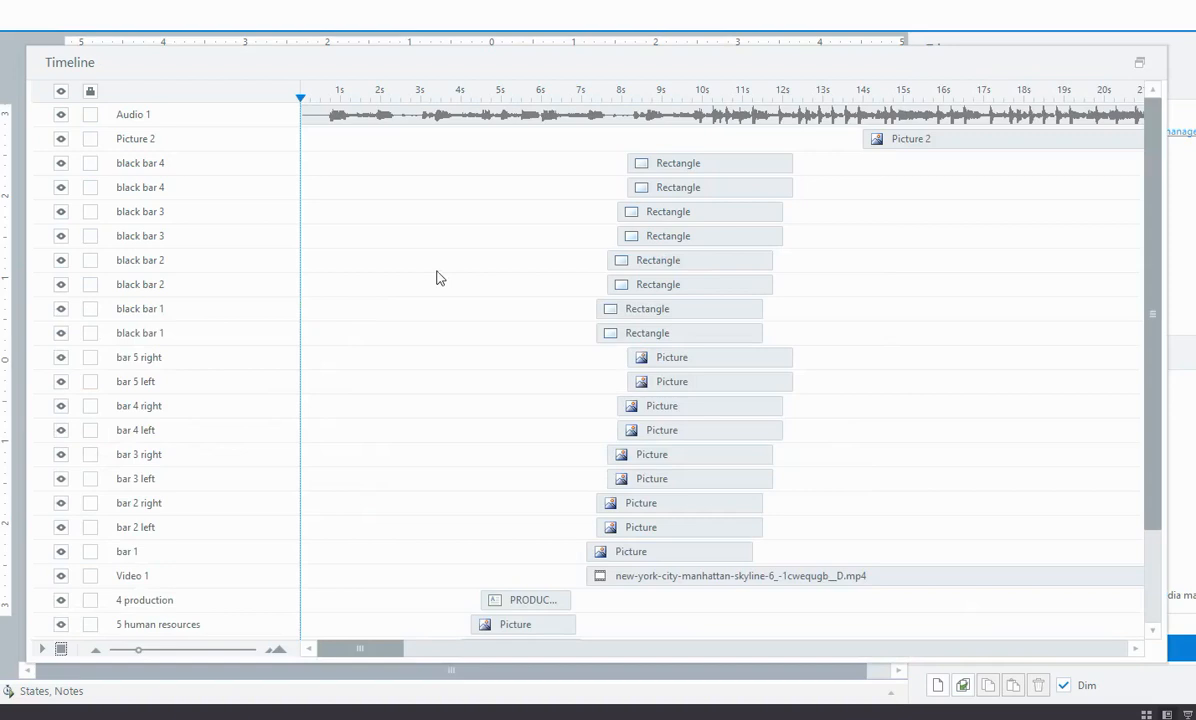
{"action": "mouse_move", "coordinate": [724, 124]}
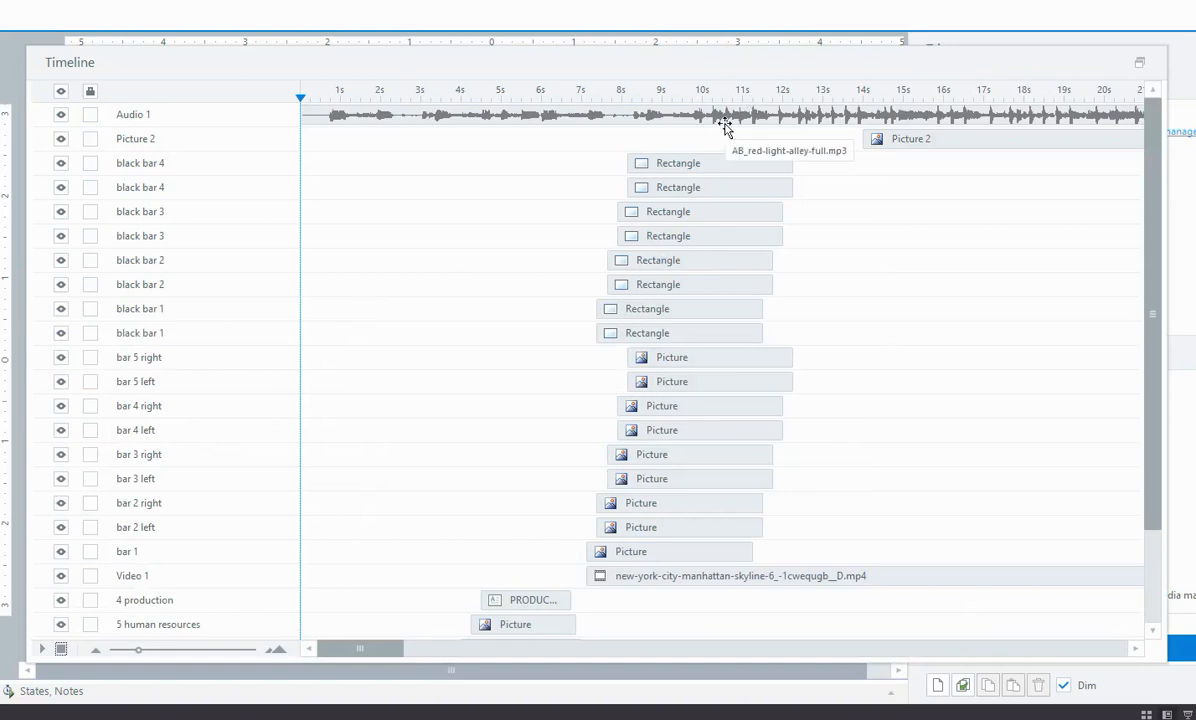
{"action": "mouse_move", "coordinate": [504, 70]}
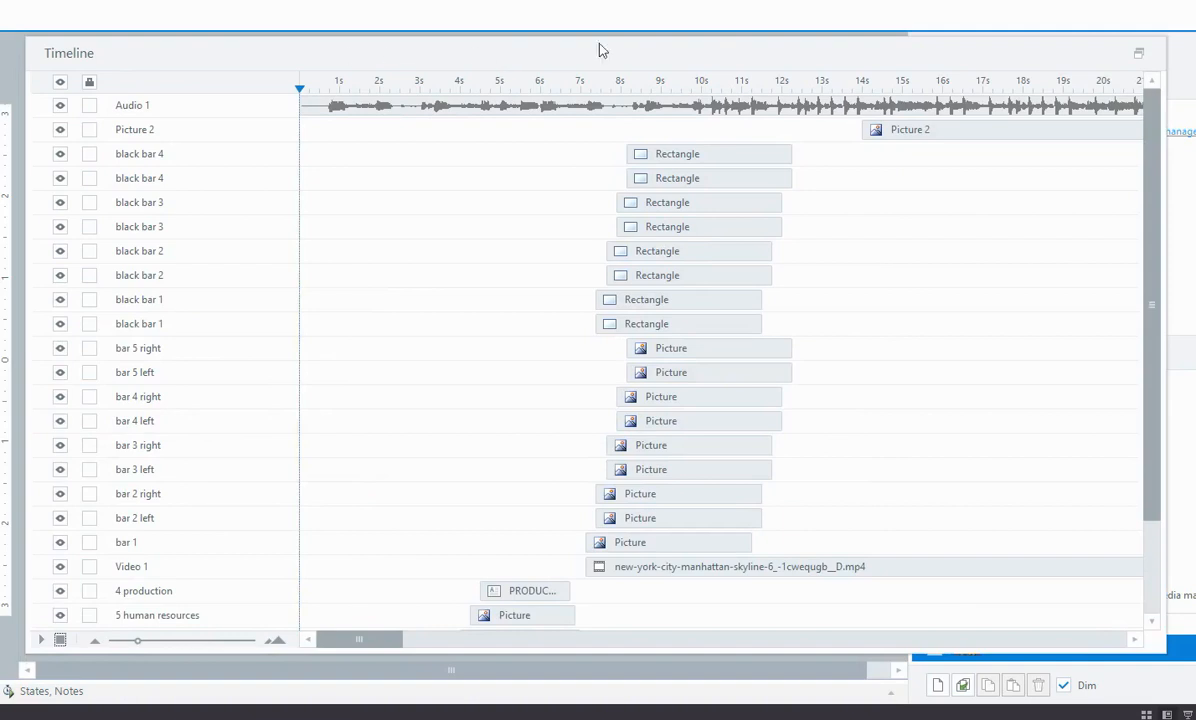
{"action": "mouse_move", "coordinate": [886, 630]}
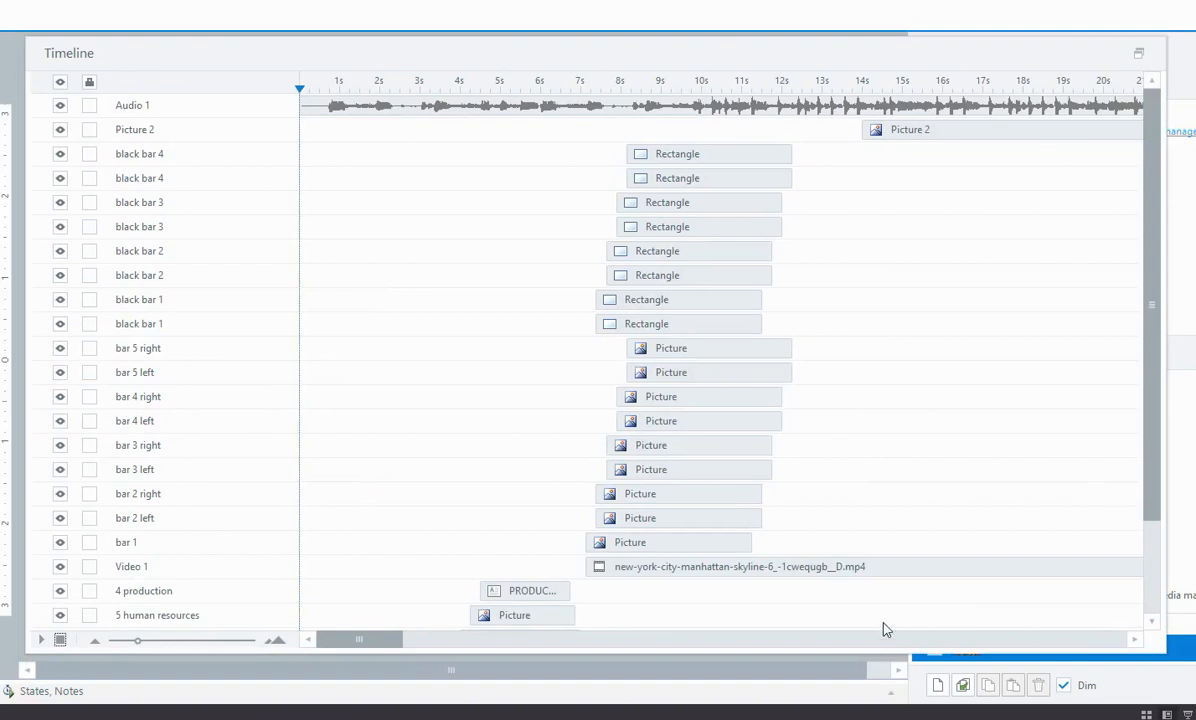
{"action": "mouse_move", "coordinate": [538, 62]}
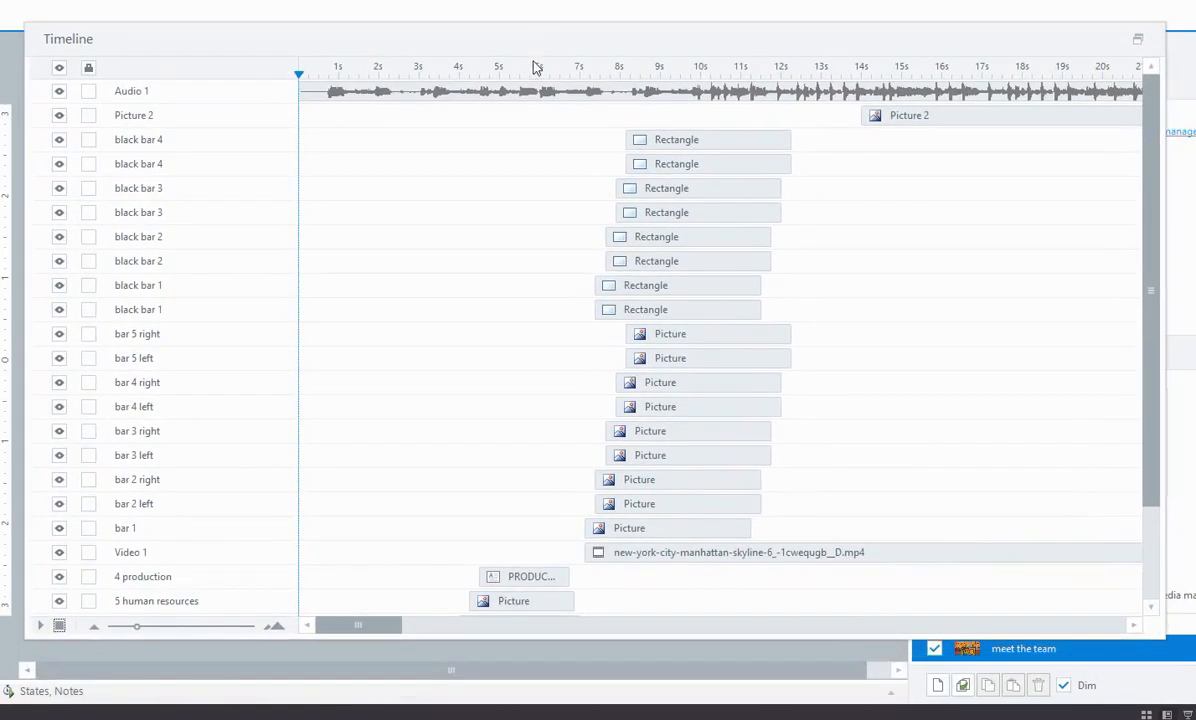
{"action": "mouse_move", "coordinate": [656, 176]}
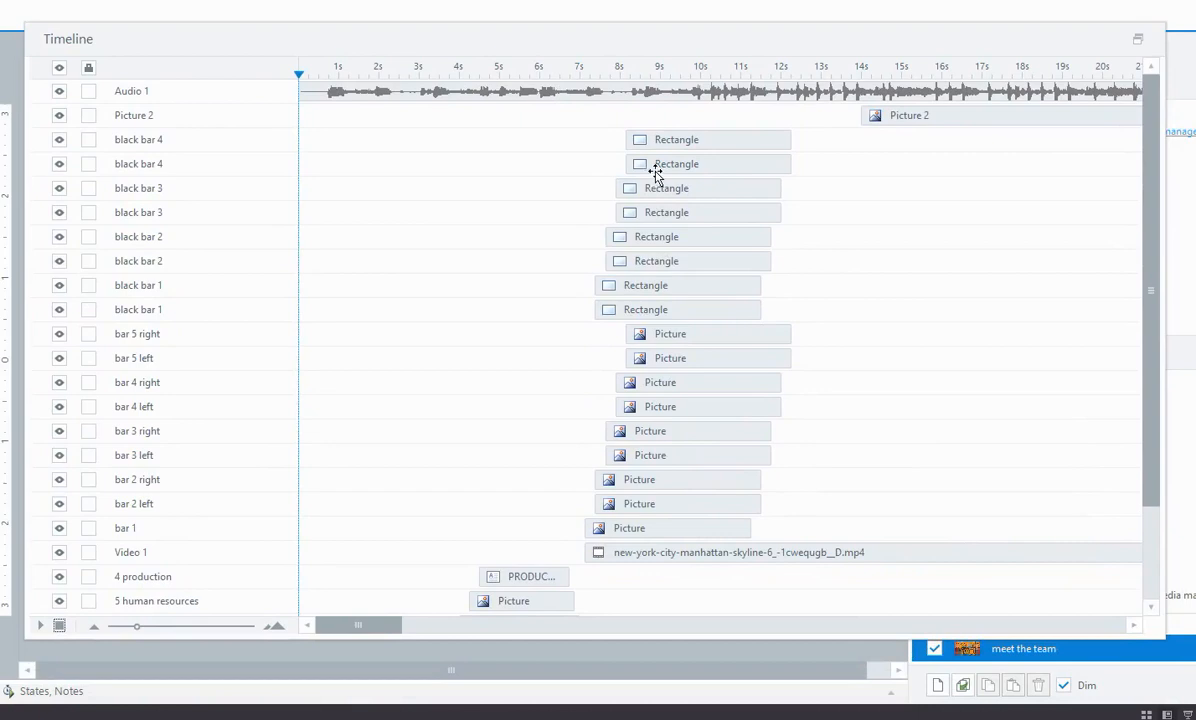
{"action": "mouse_move", "coordinate": [672, 236]}
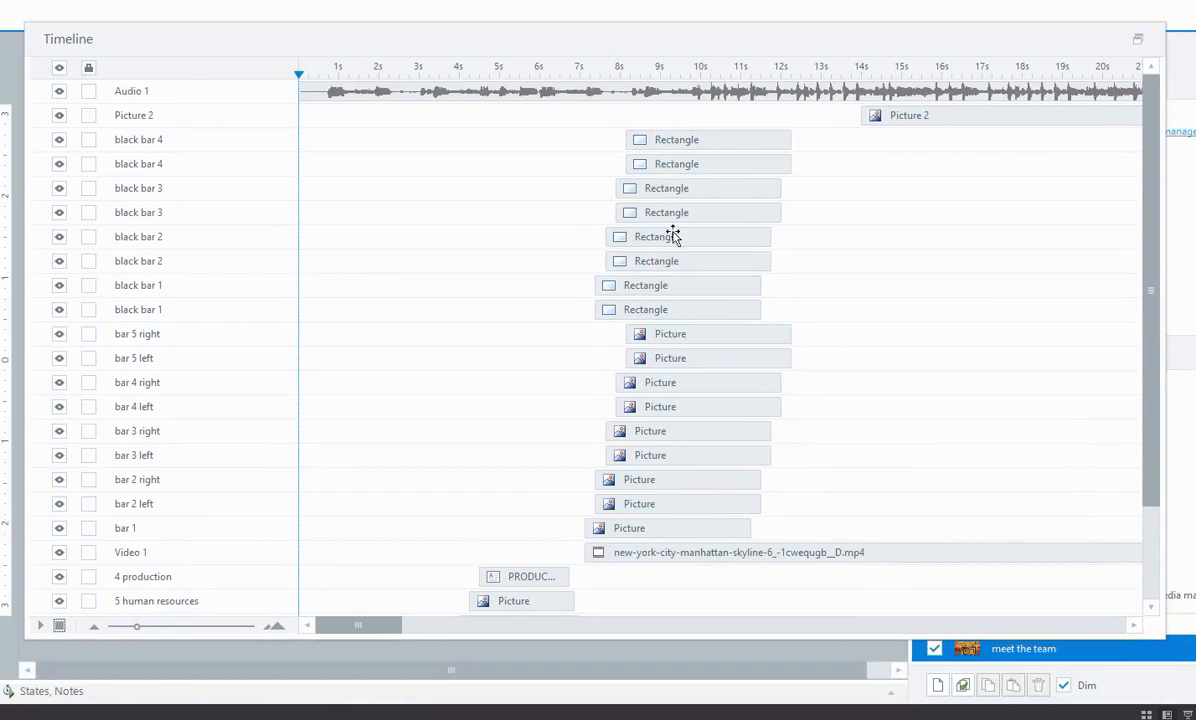
Scroll the floating timeline to reveal the lower rows down to 5 human resources.
{"action": "scroll", "scroll_direction": "down", "scroll_amount": 3}
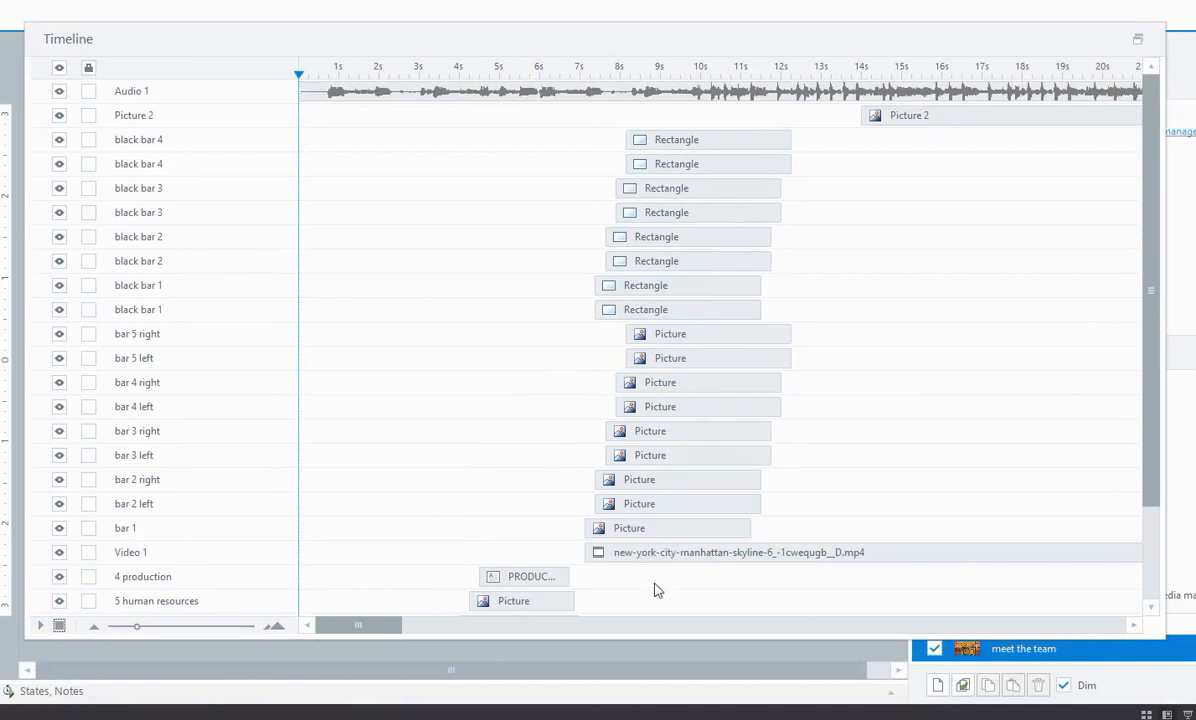
{"action": "mouse_move", "coordinate": [710, 552]}
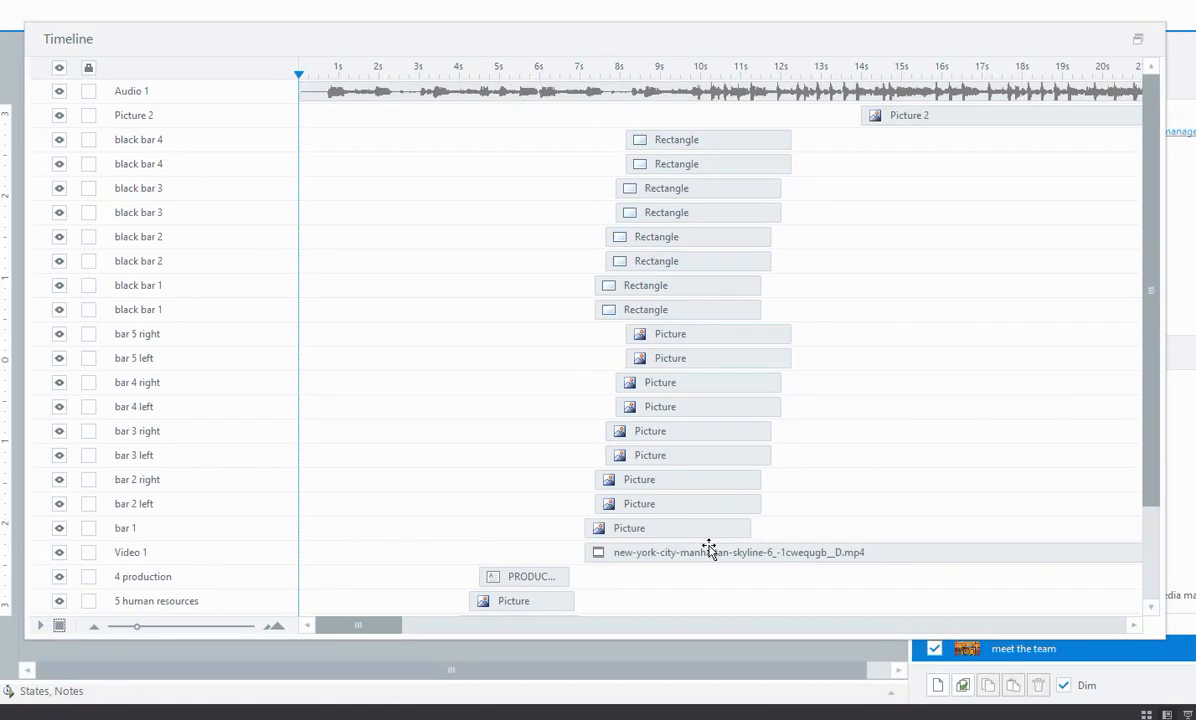
{"action": "mouse_move", "coordinate": [684, 468]}
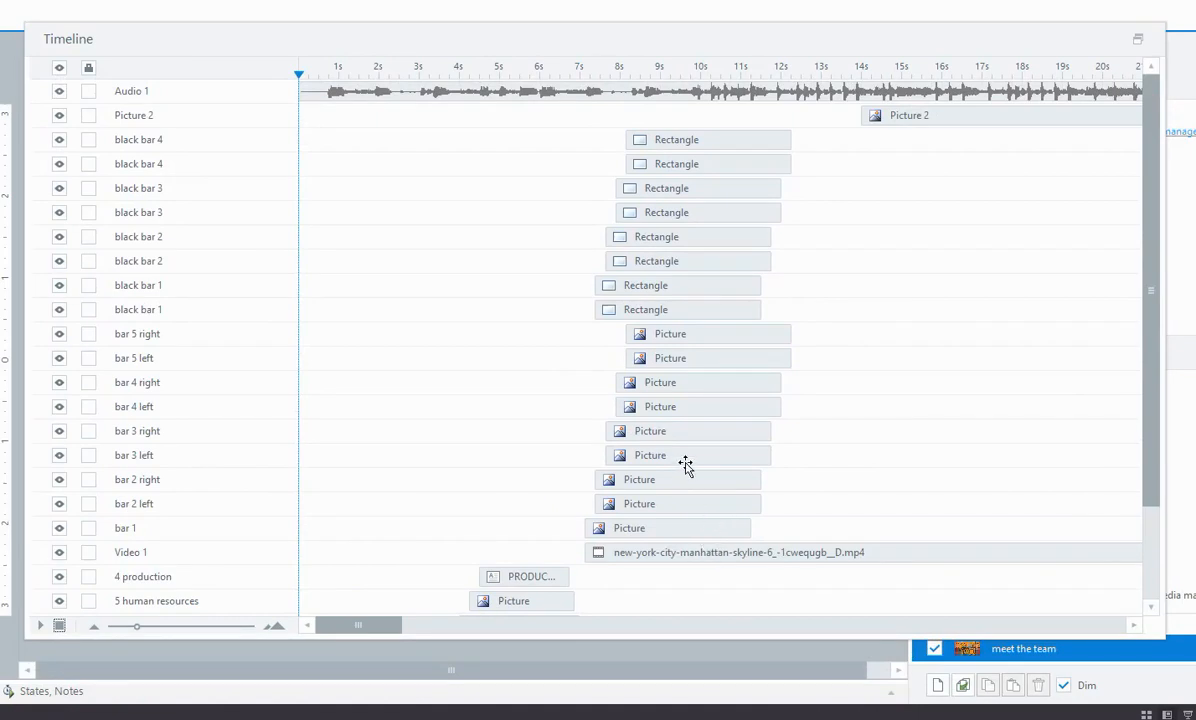
{"action": "mouse_move", "coordinate": [672, 460]}
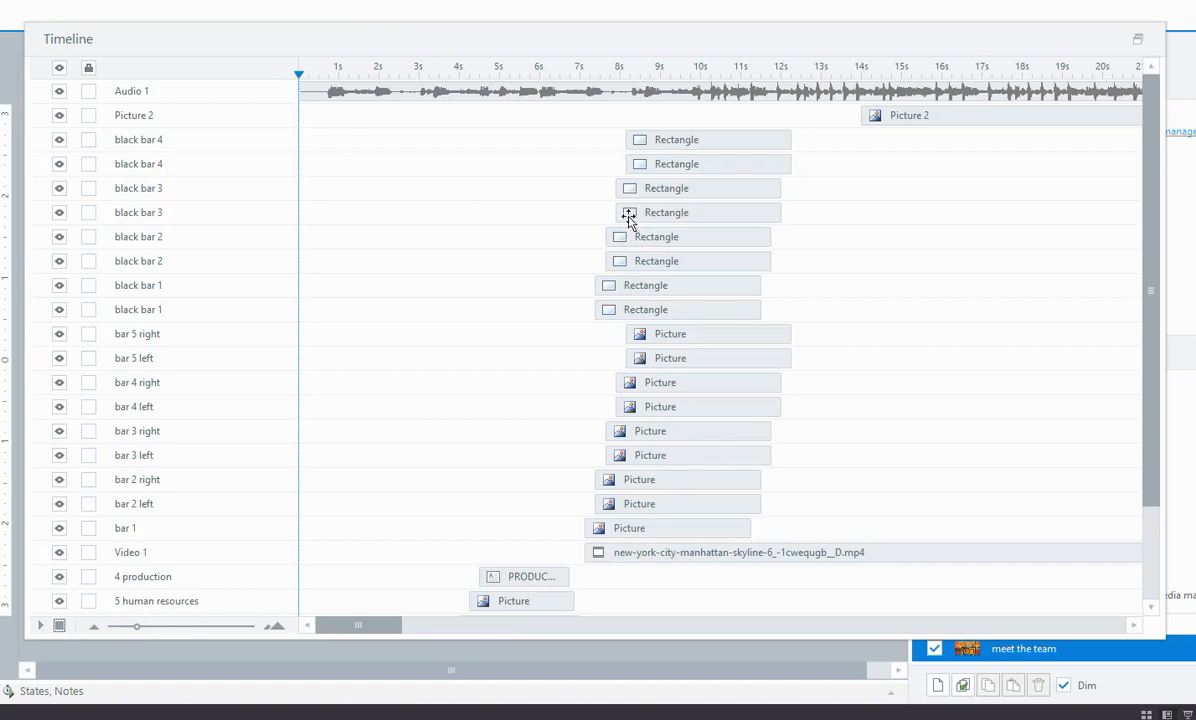
{"action": "mouse_move", "coordinate": [336, 84]}
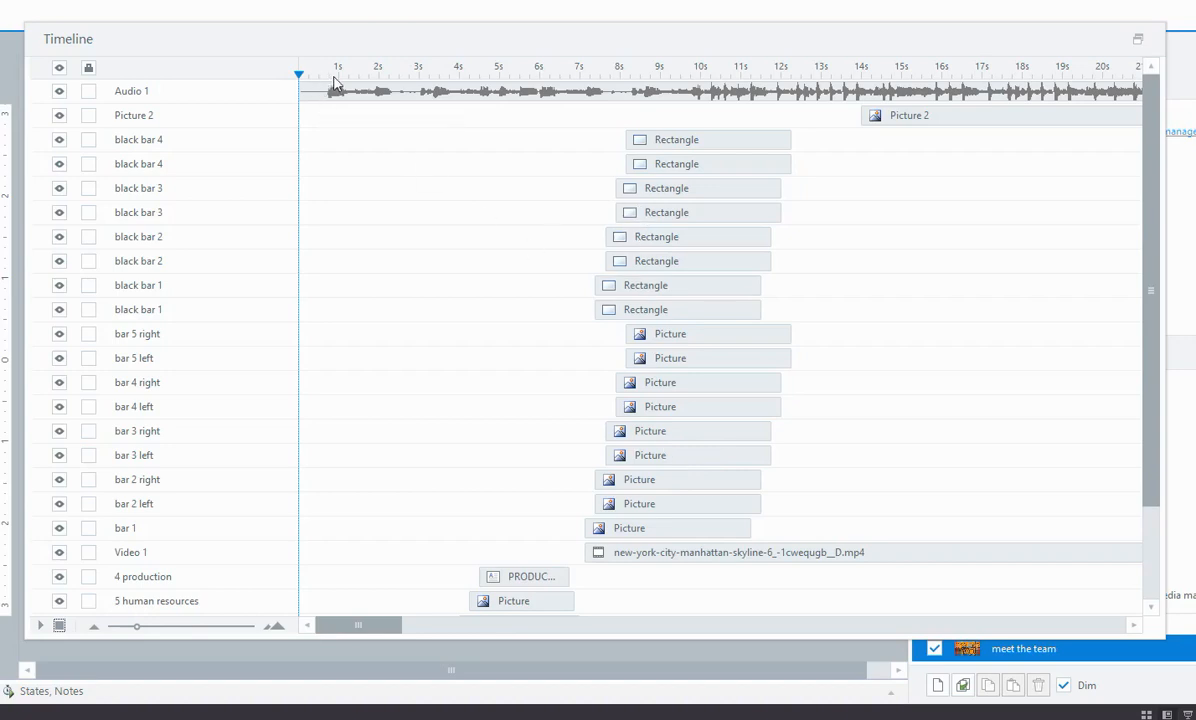
{"action": "mouse_move", "coordinate": [392, 80]}
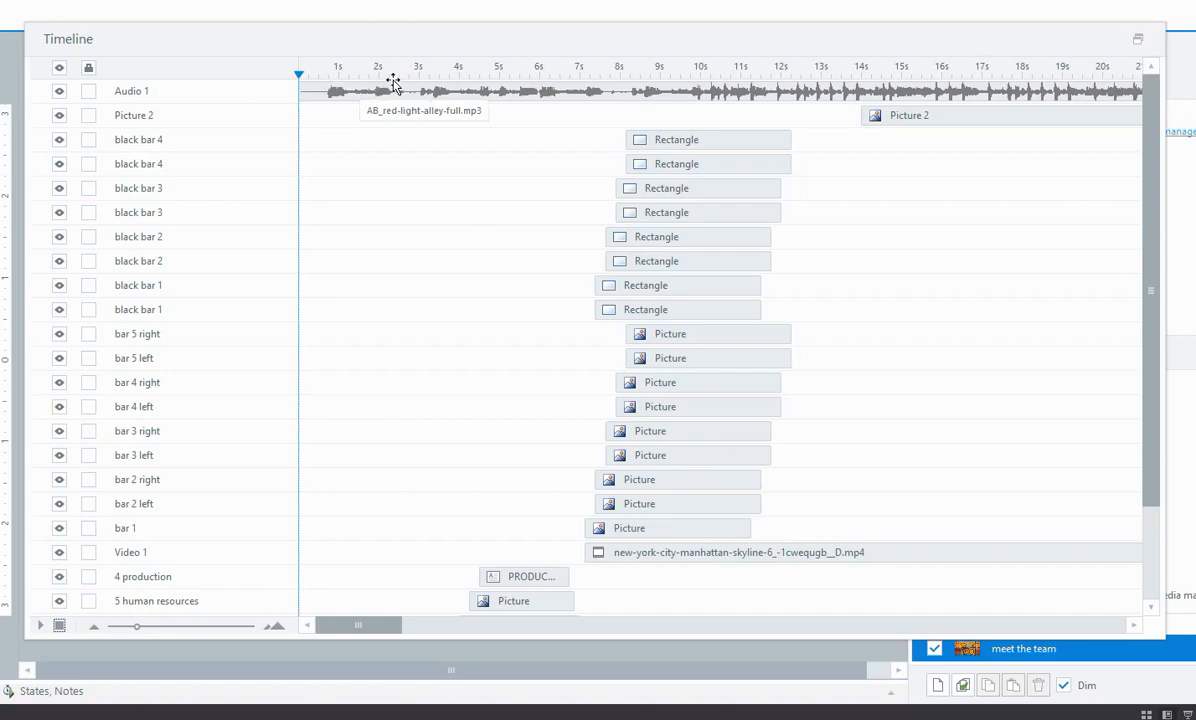
{"action": "mouse_move", "coordinate": [330, 90]}
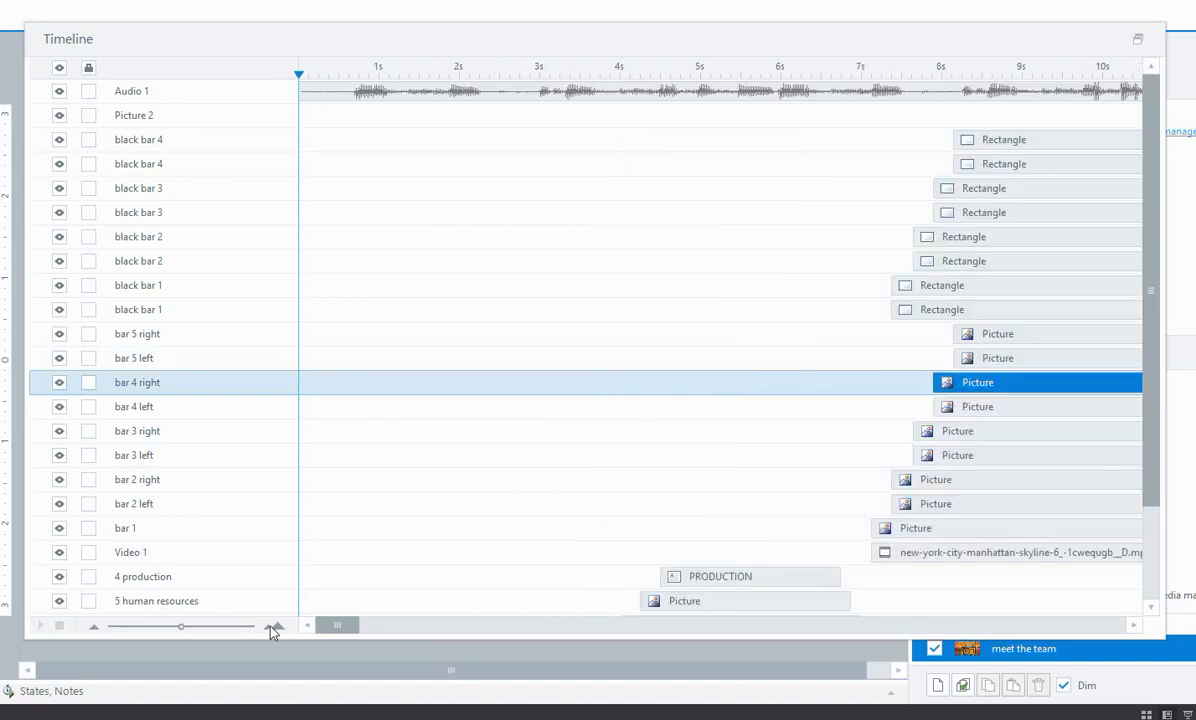
{"action": "mouse_move", "coordinate": [824, 90]}
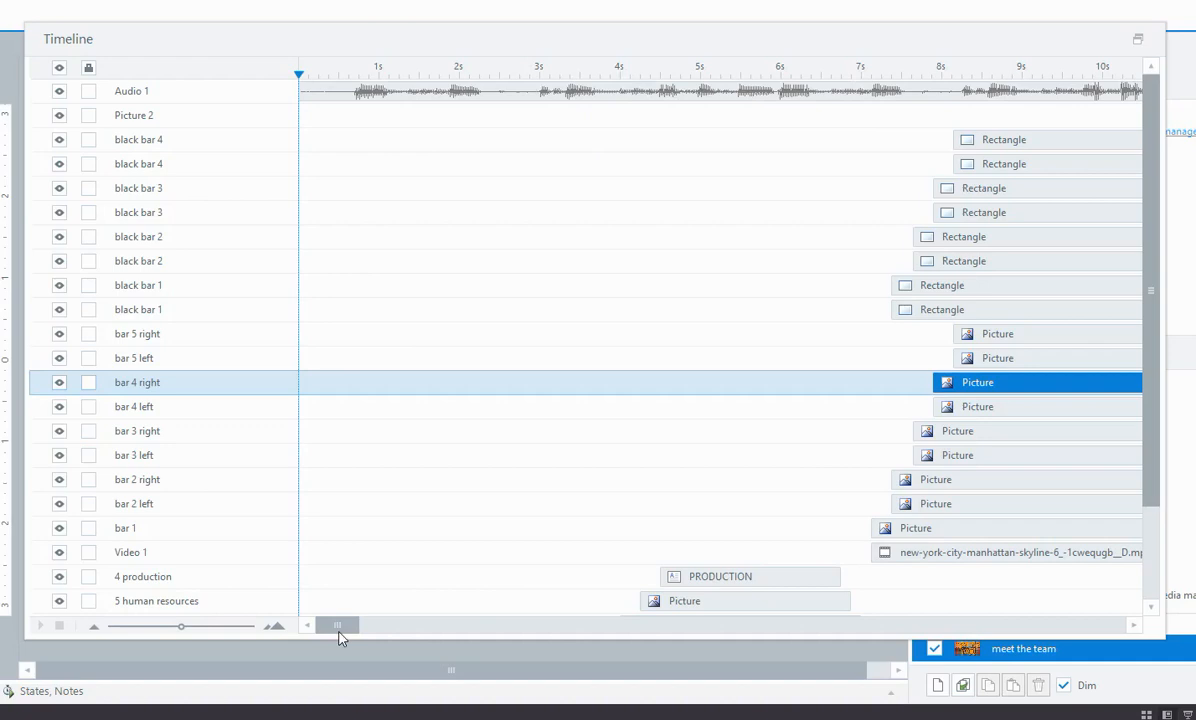
{"action": "mouse_move", "coordinate": [714, 88]}
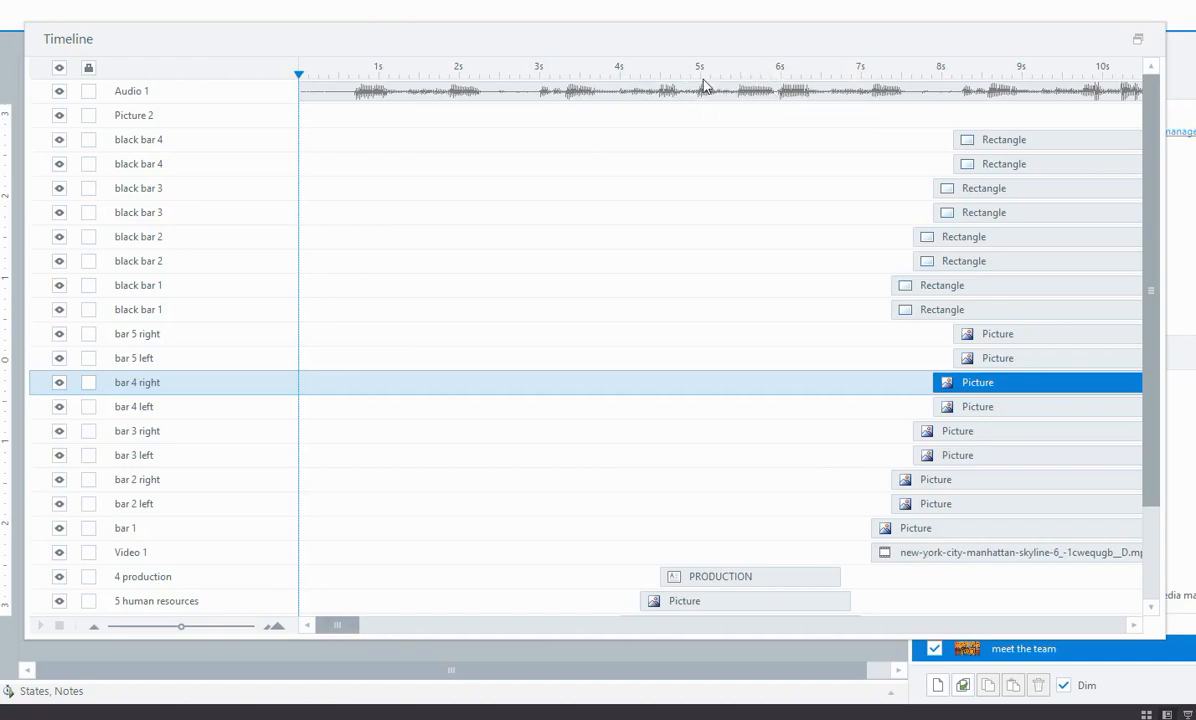
{"action": "mouse_move", "coordinate": [954, 388]}
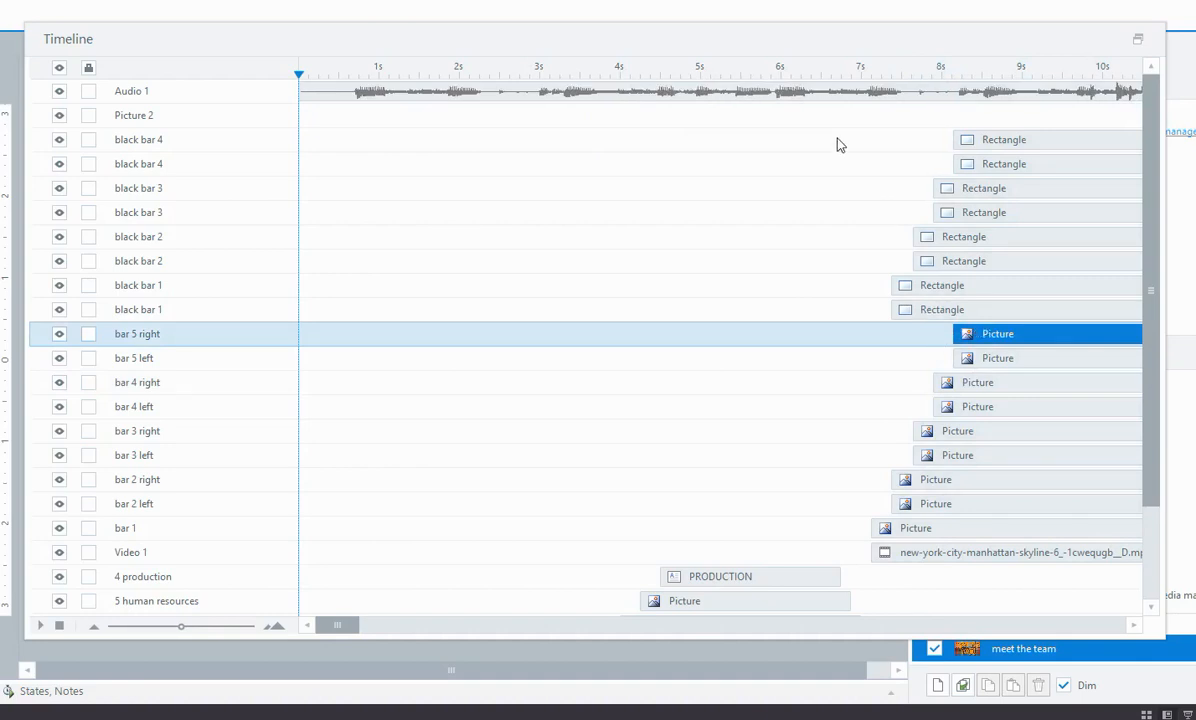
{"action": "mouse_move", "coordinate": [768, 110]}
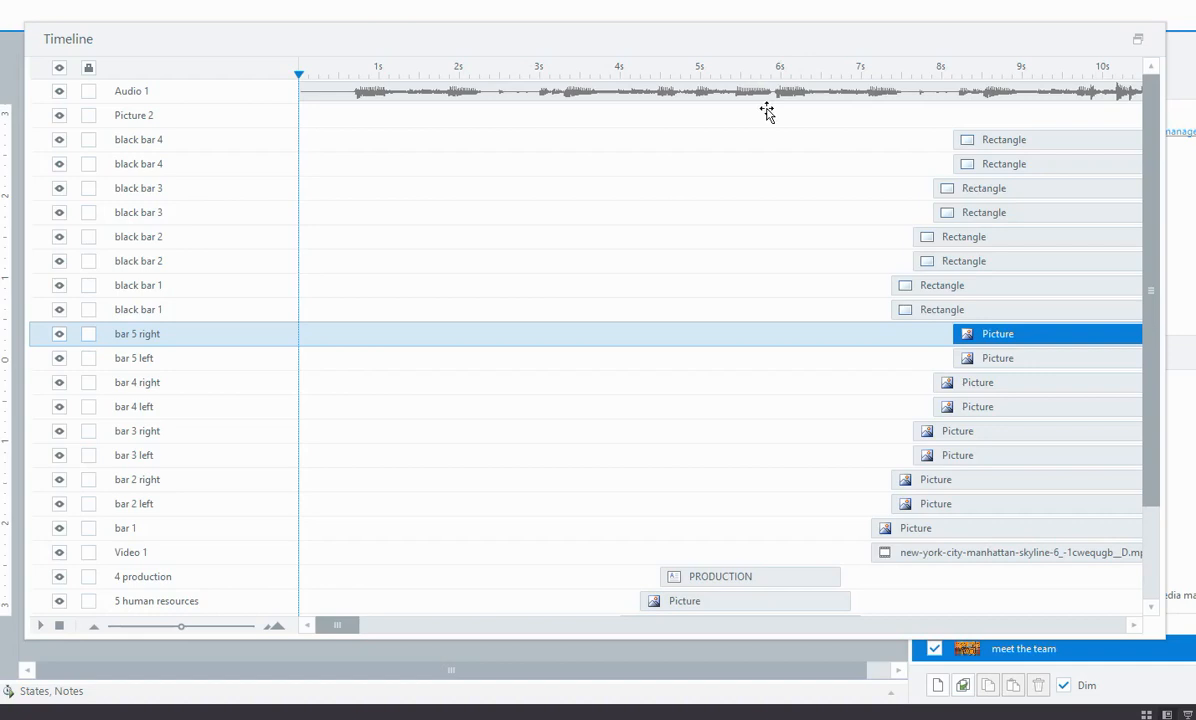
{"action": "mouse_move", "coordinate": [956, 132]}
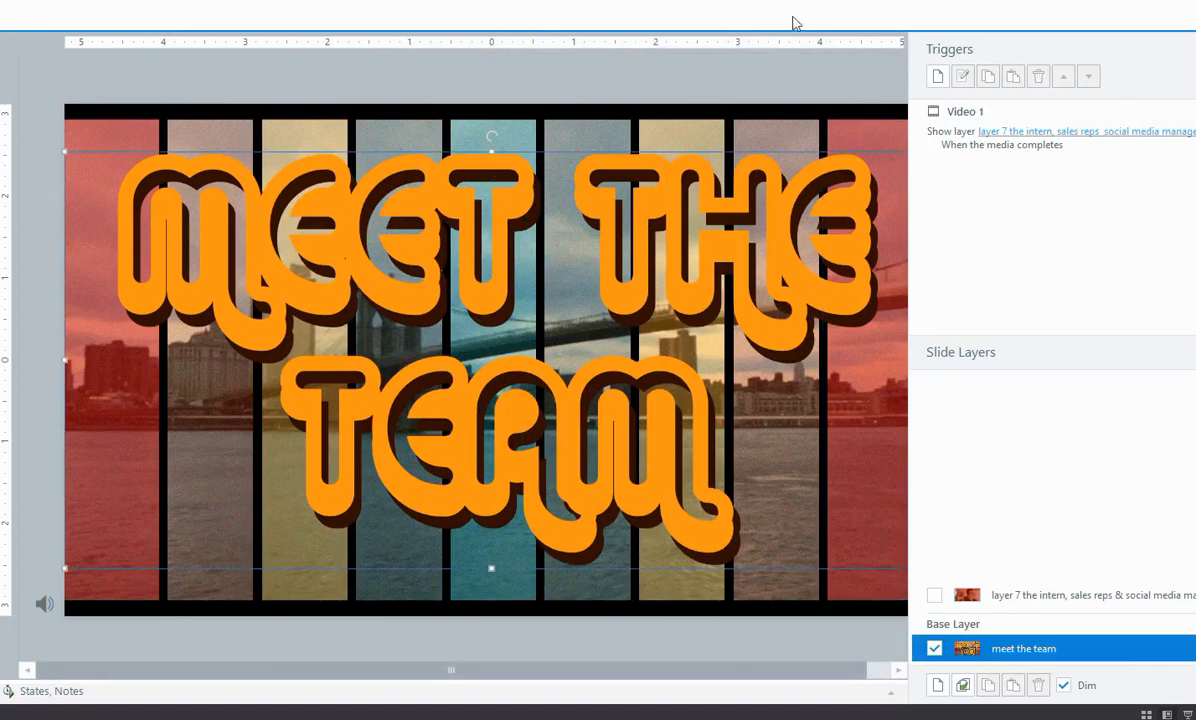
{"action": "mouse_move", "coordinate": [588, 84]}
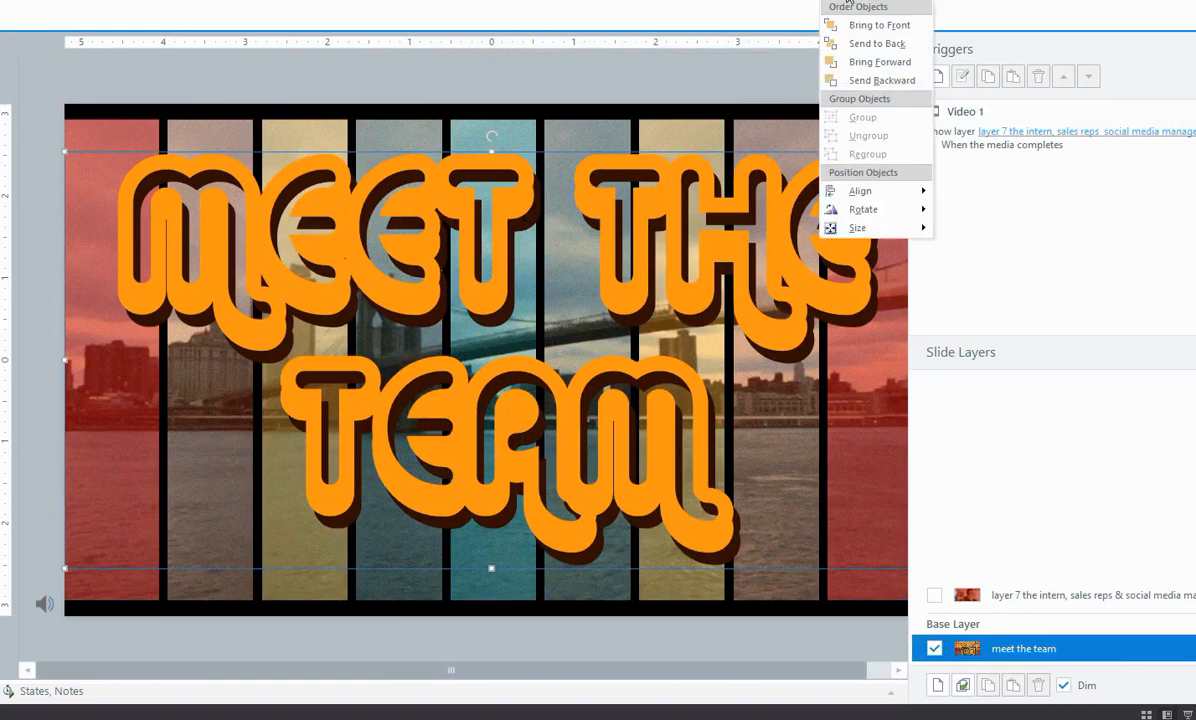
{"action": "mouse_move", "coordinate": [880, 60]}
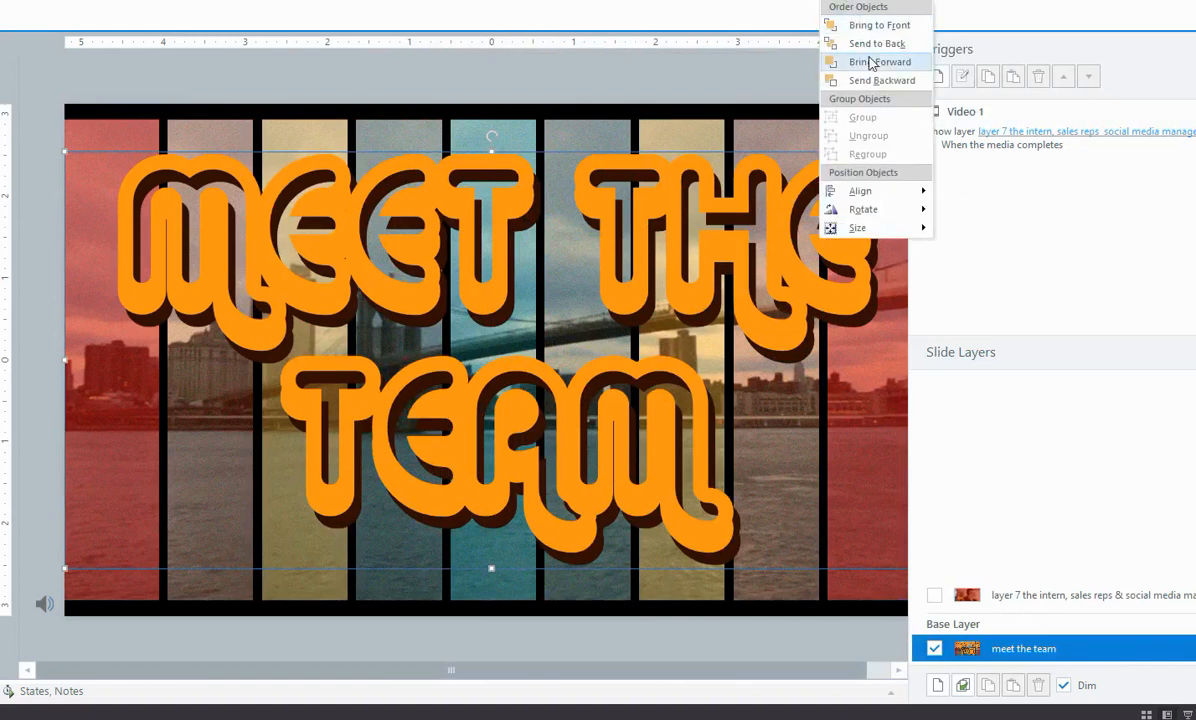
{"action": "mouse_move", "coordinate": [816, 16]}
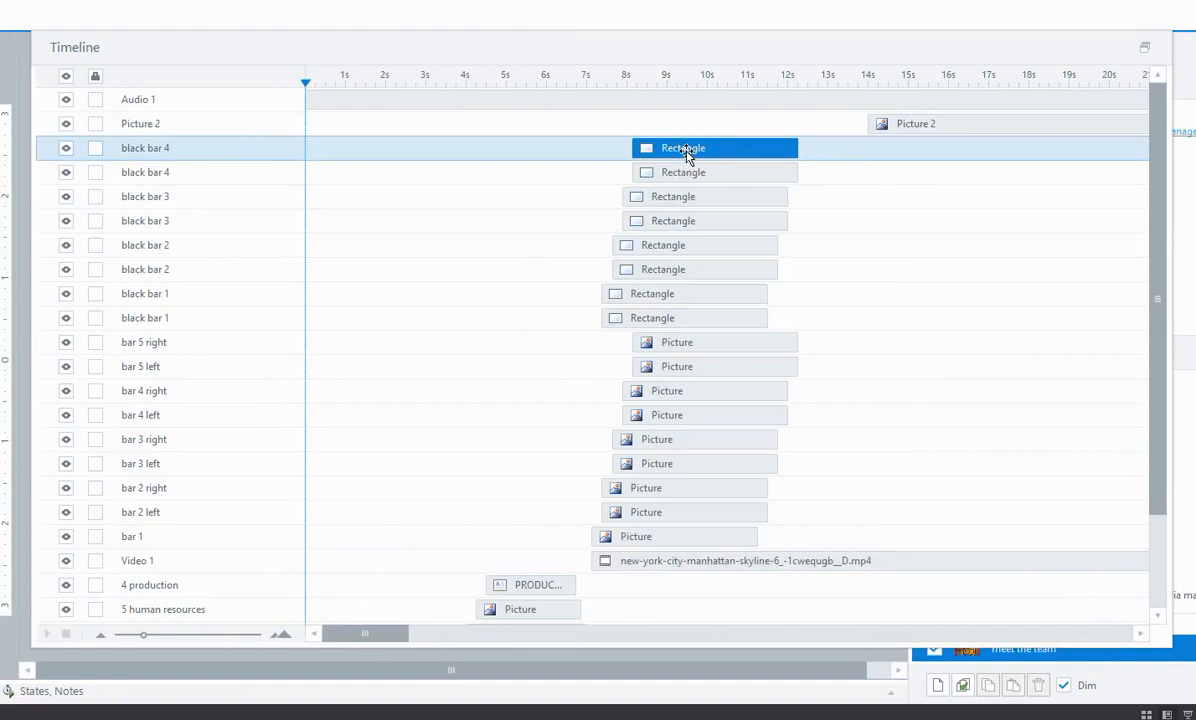
Select a black bar 4 row so it can be moved down below black bar 3.
{"action": "left_click", "coordinate": [716, 196]}
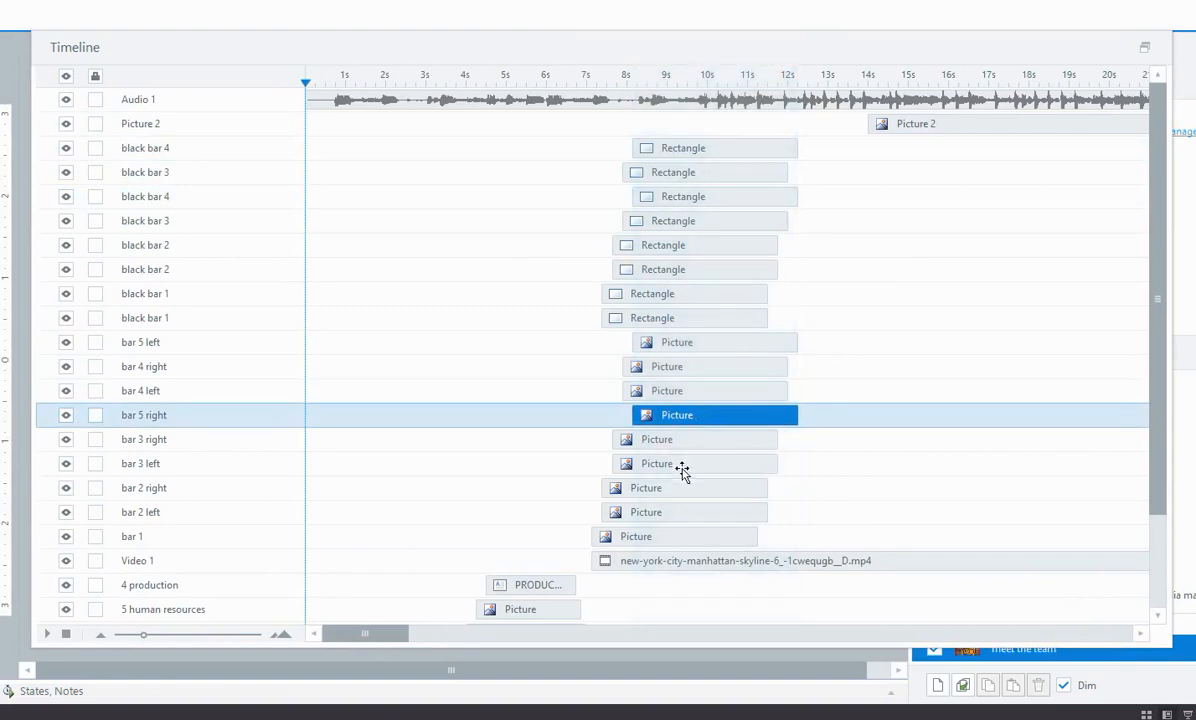
{"action": "mouse_move", "coordinate": [650, 464]}
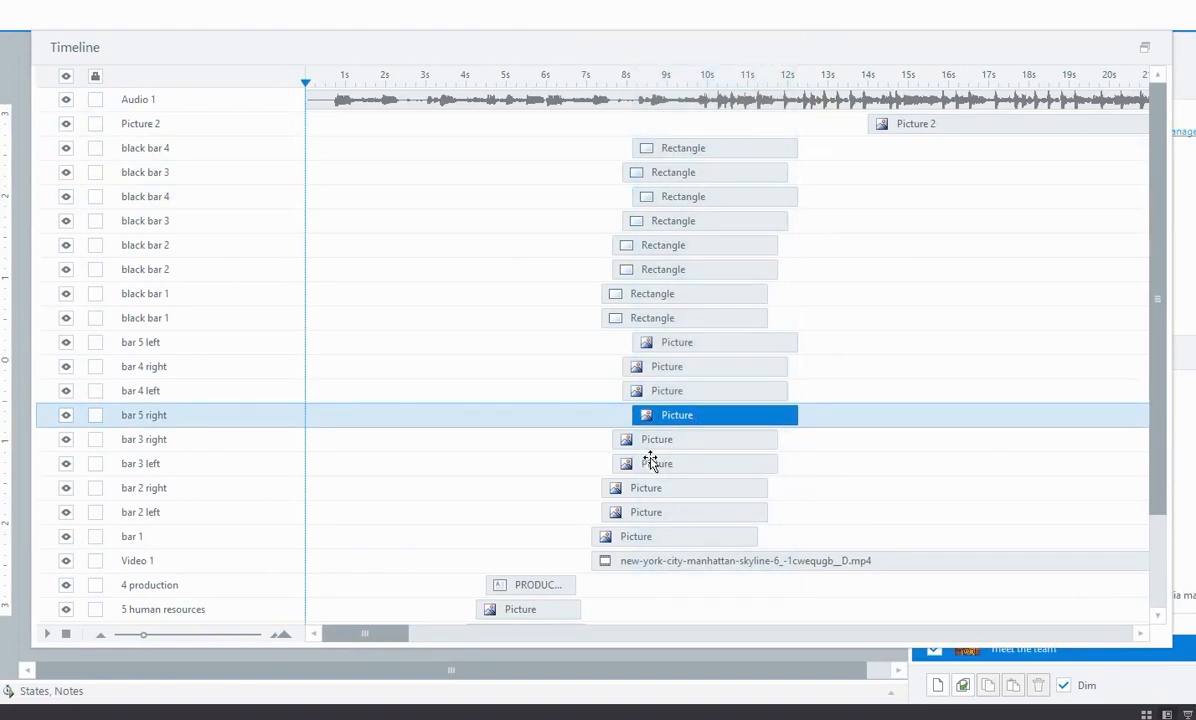
{"action": "mouse_move", "coordinate": [1060, 576]}
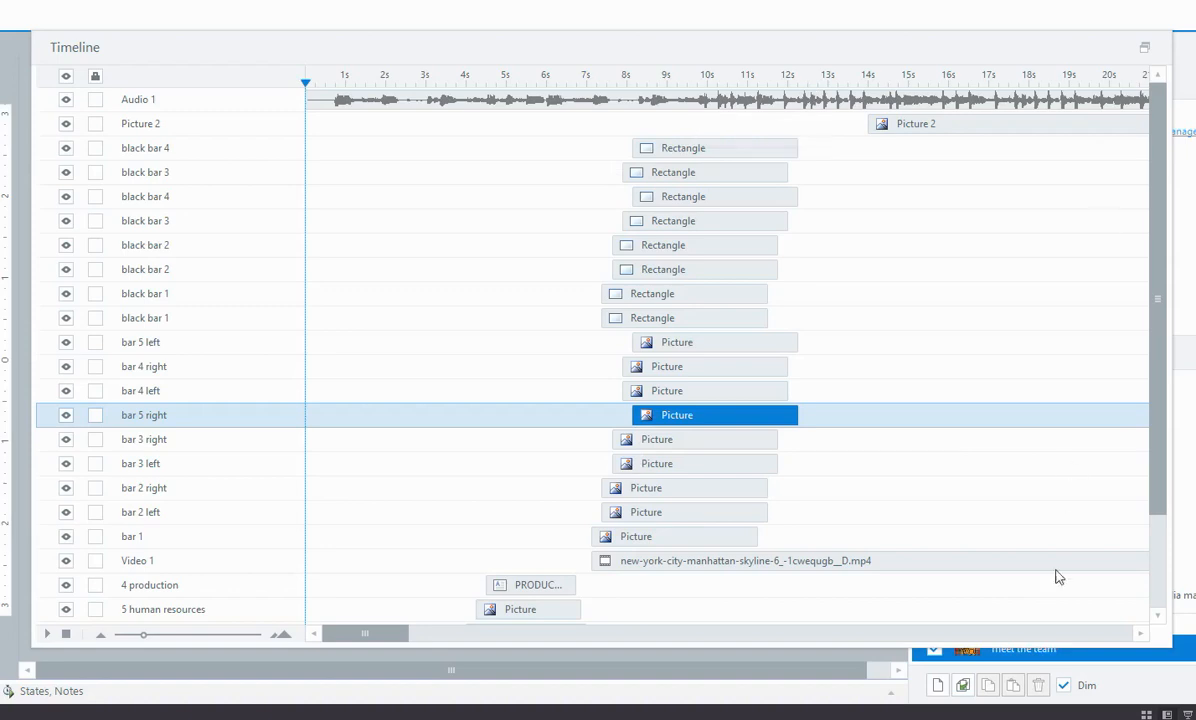
{"action": "mouse_move", "coordinate": [164, 194]}
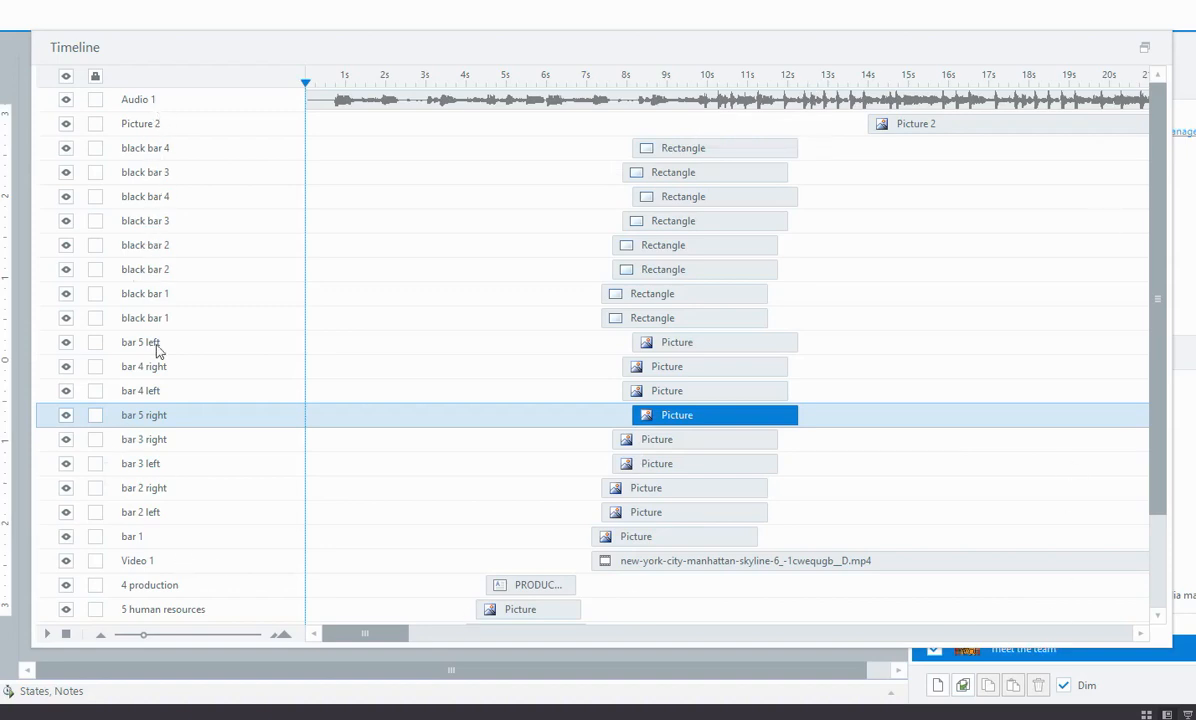
{"action": "mouse_move", "coordinate": [164, 578]}
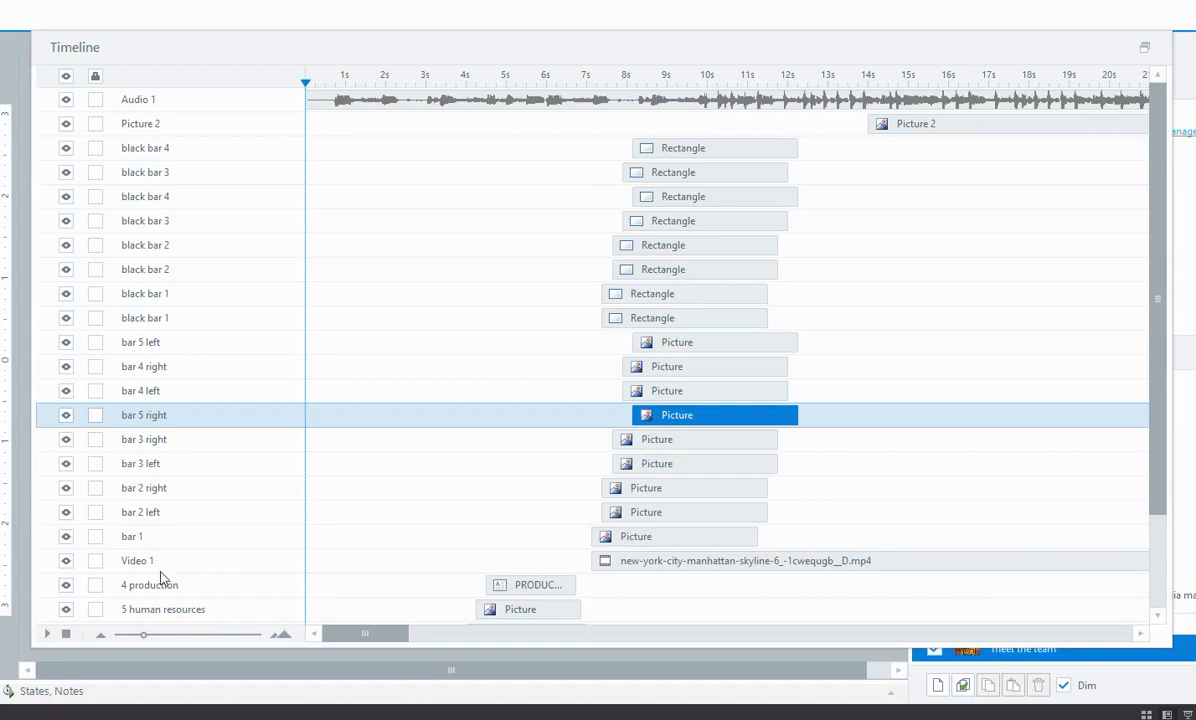
{"action": "mouse_move", "coordinate": [204, 164]}
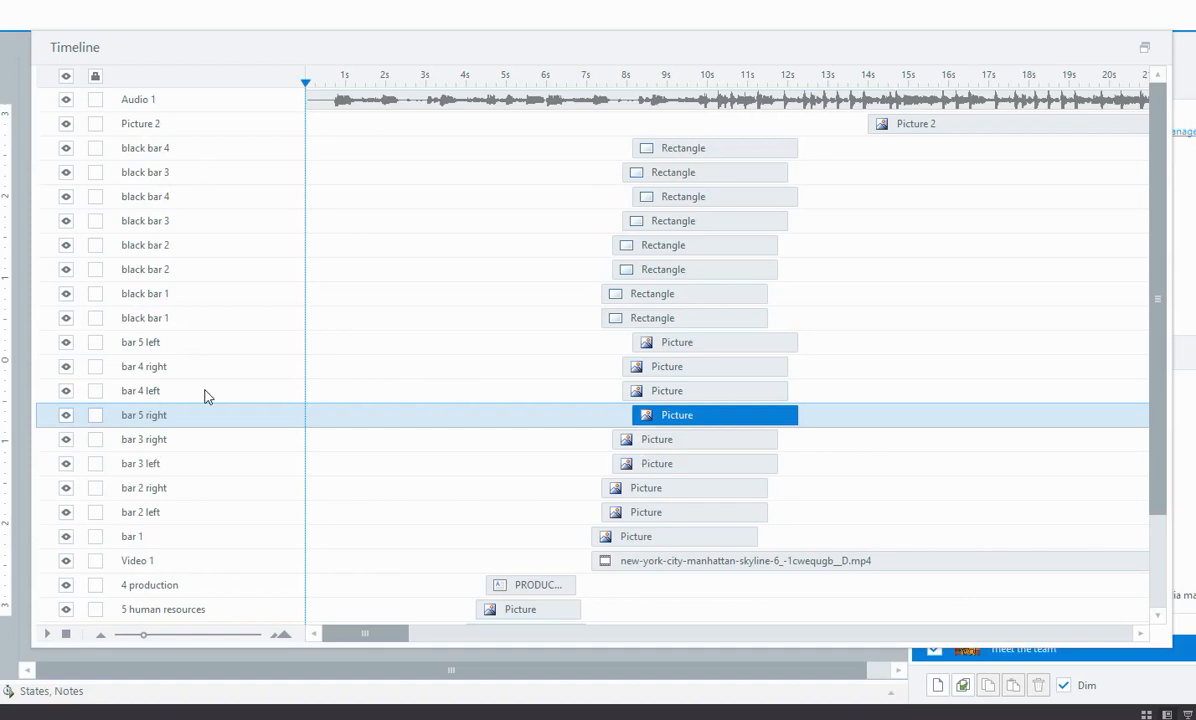
{"action": "mouse_move", "coordinate": [248, 412]}
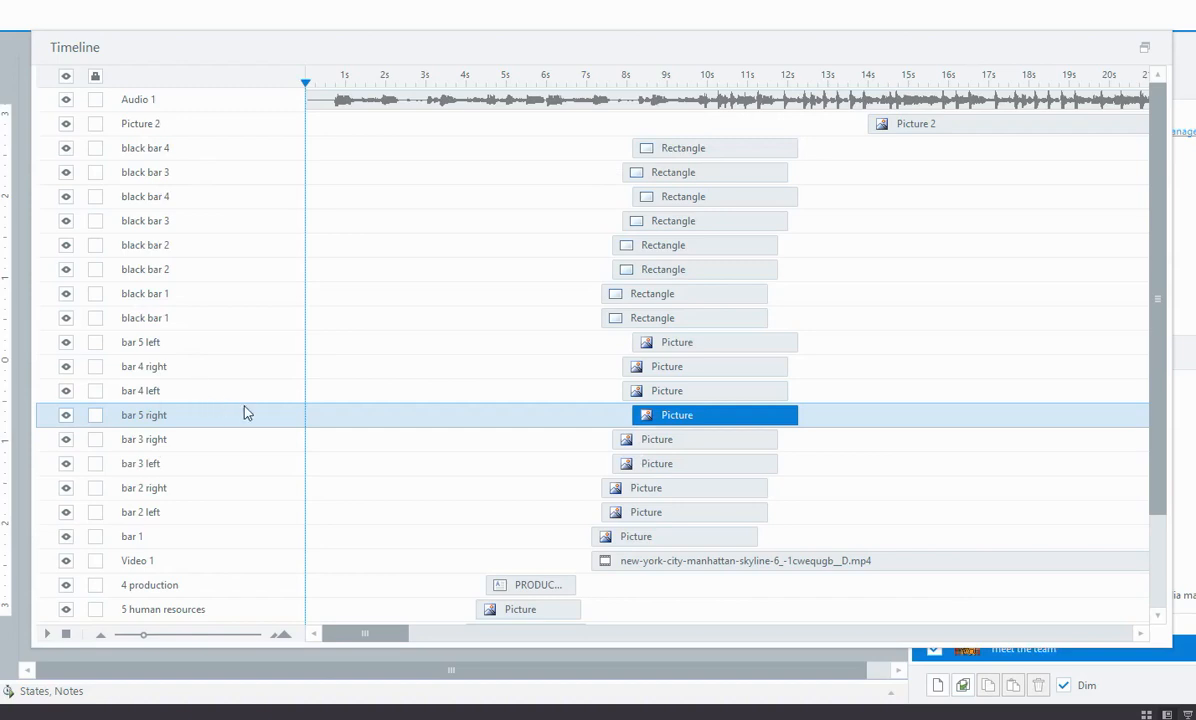
{"action": "mouse_move", "coordinate": [354, 350]}
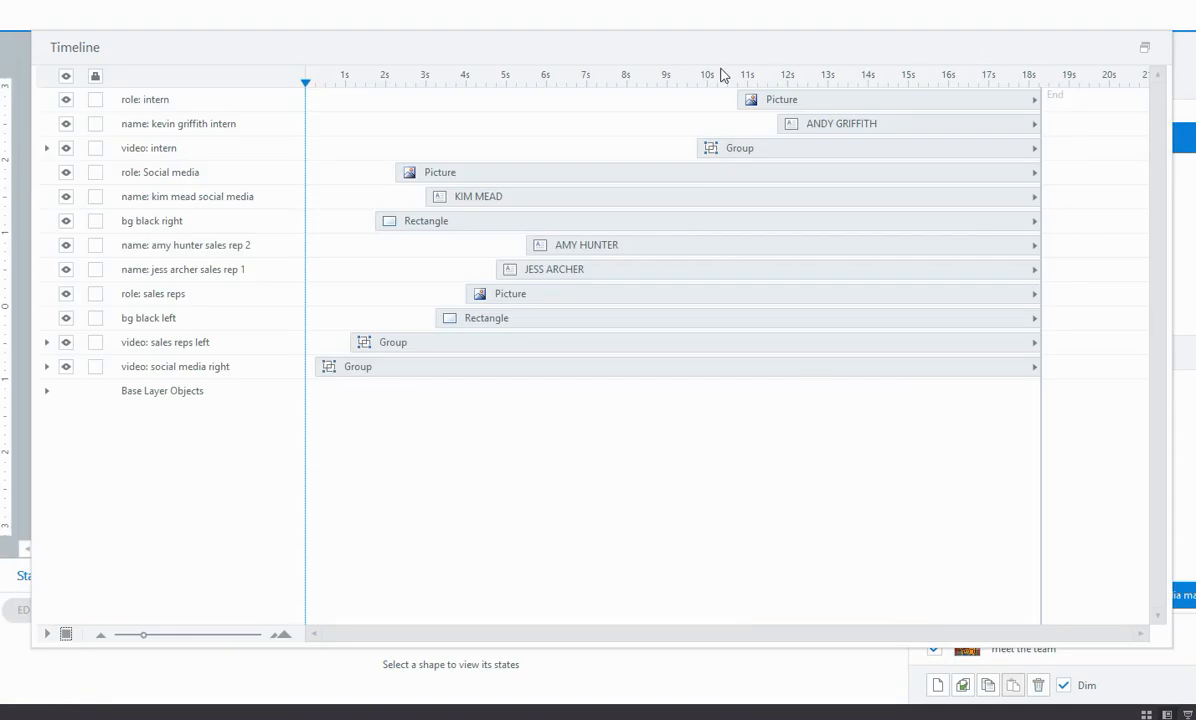
{"action": "mouse_move", "coordinate": [222, 62]}
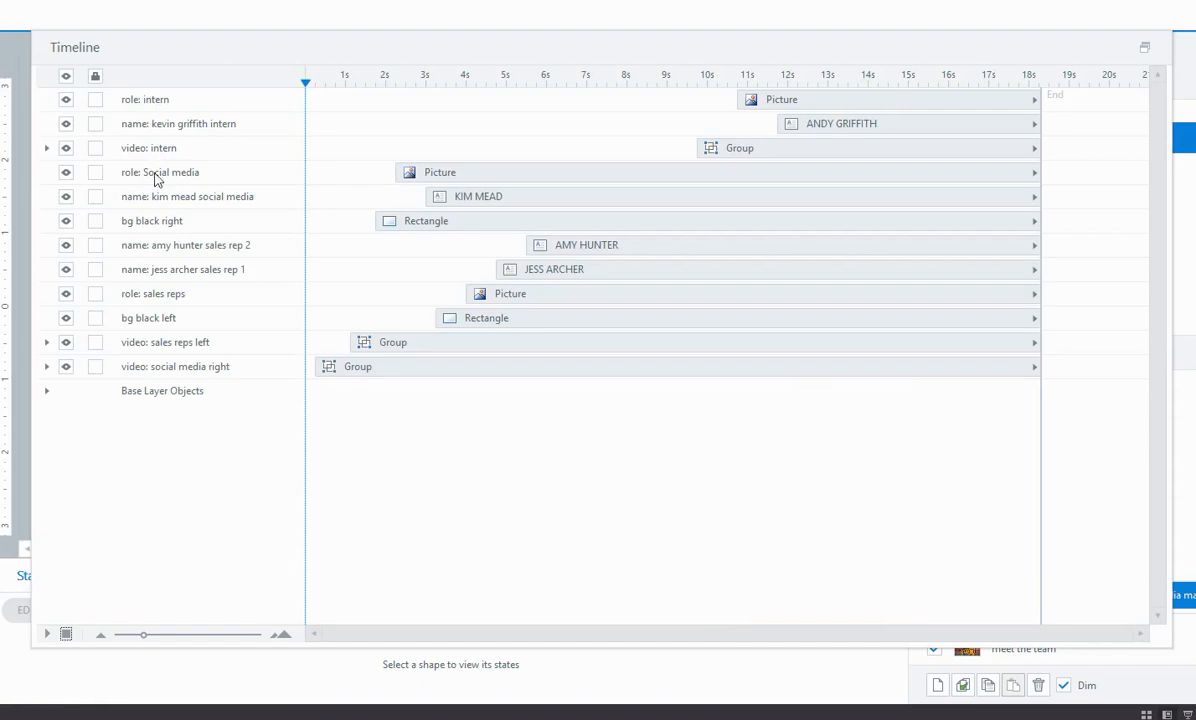
{"action": "left_click", "coordinate": [160, 172]}
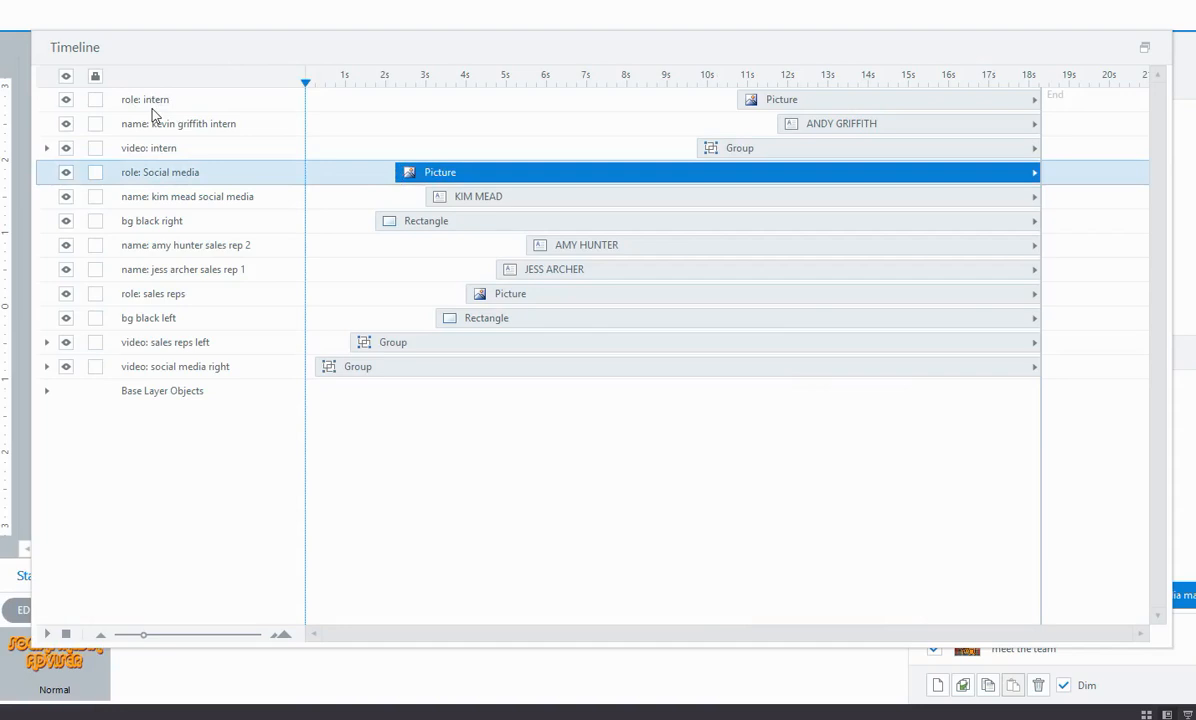
{"action": "mouse_move", "coordinate": [196, 150]}
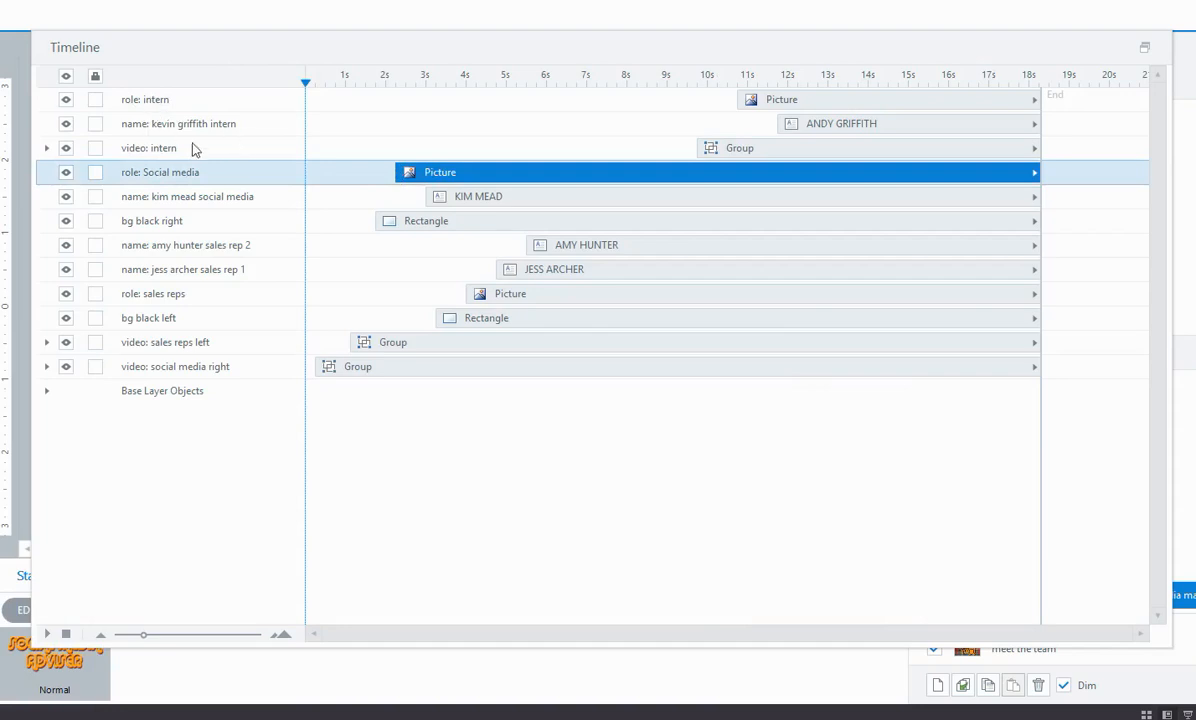
{"action": "mouse_move", "coordinate": [158, 234]}
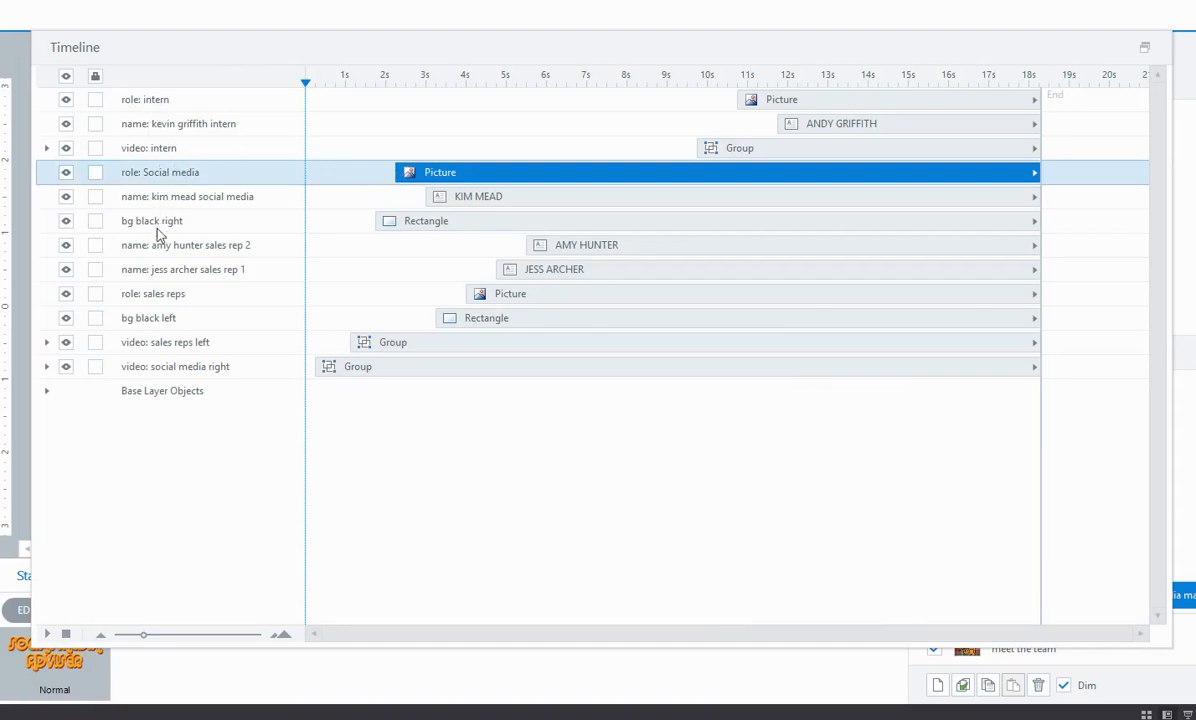
{"action": "left_click", "coordinate": [552, 268]}
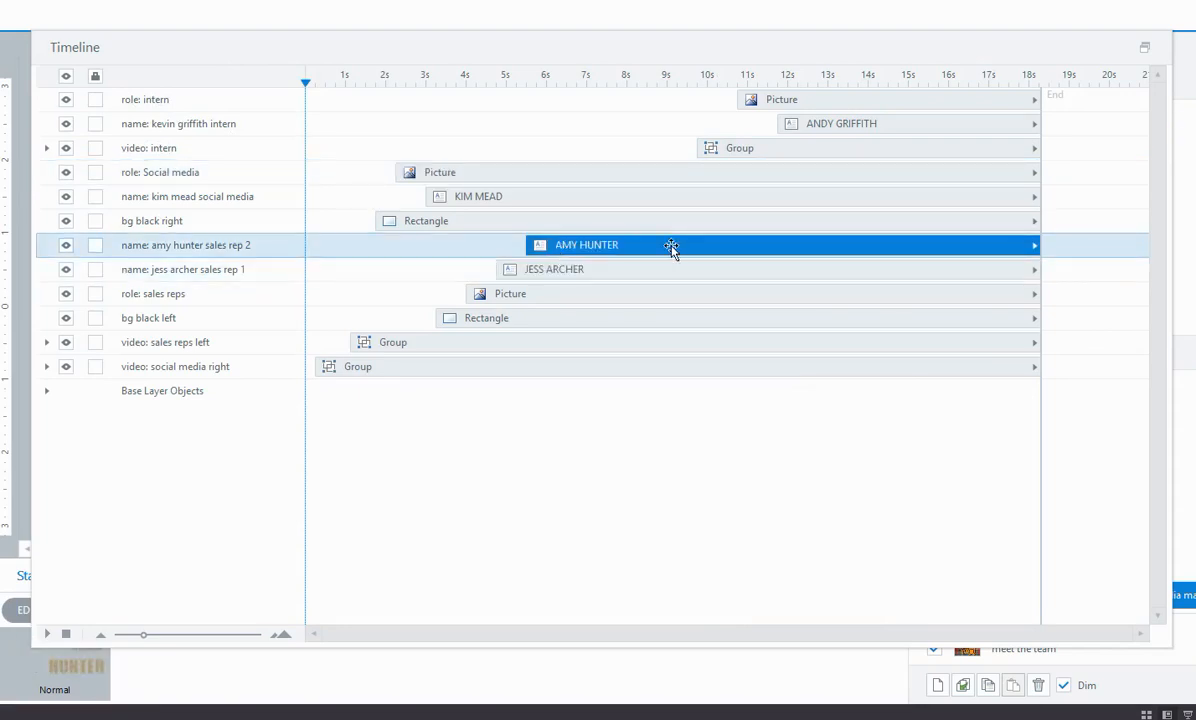
{"action": "left_click", "coordinate": [510, 292]}
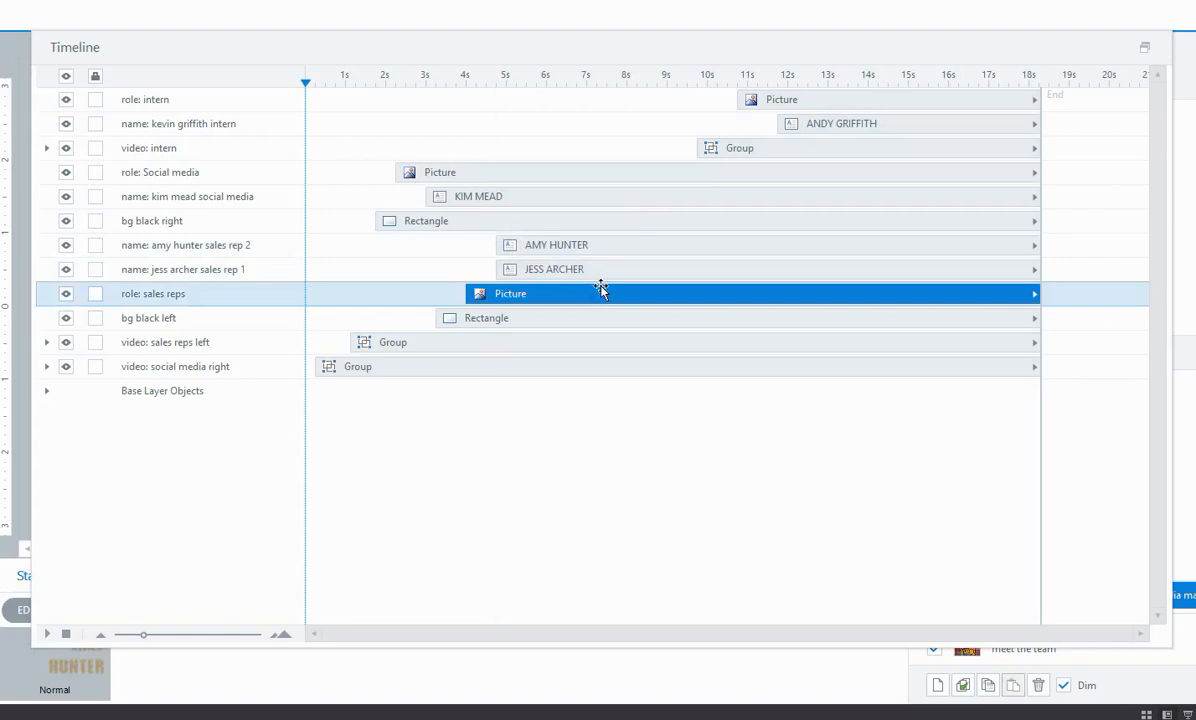
{"action": "left_click", "coordinate": [594, 268]}
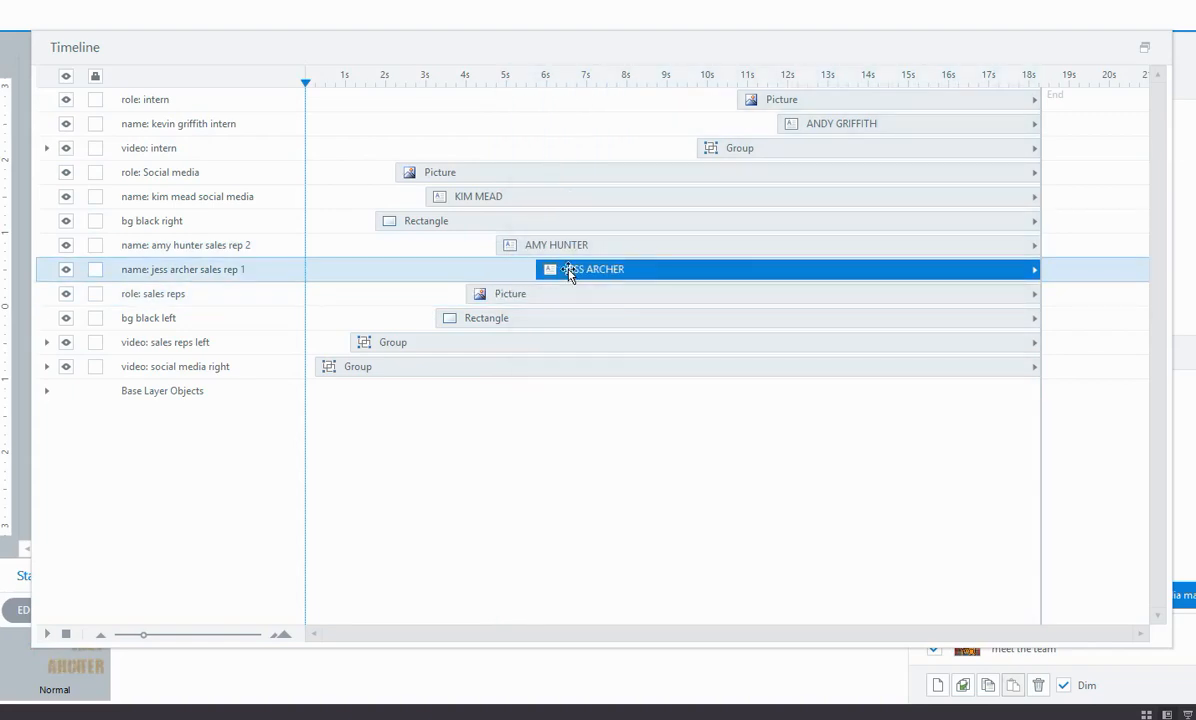
{"action": "mouse_move", "coordinate": [312, 486]}
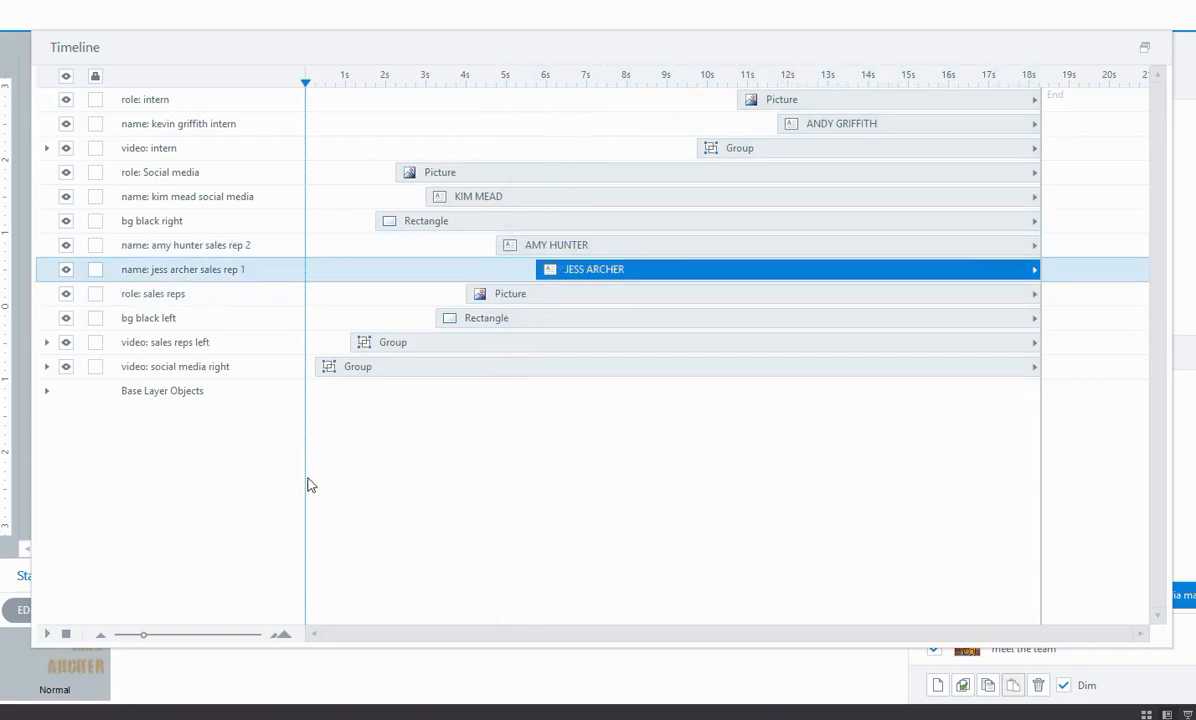
{"action": "mouse_move", "coordinate": [360, 476]}
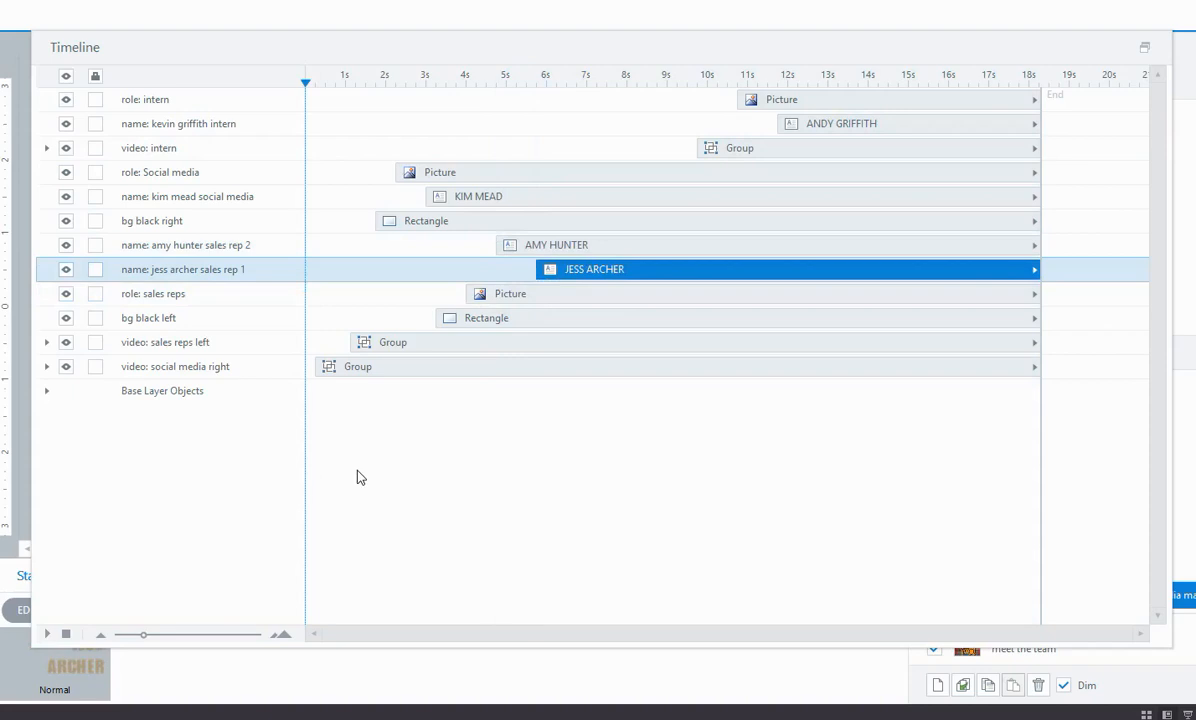
{"action": "mouse_move", "coordinate": [464, 492]}
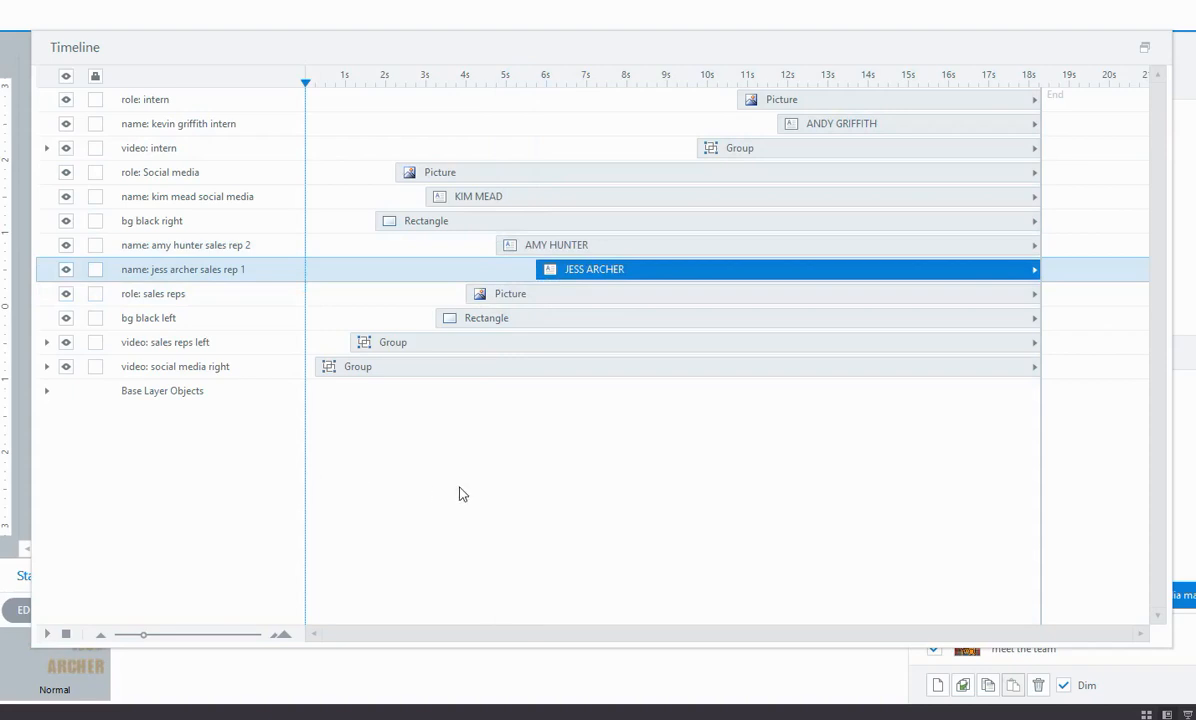
{"action": "mouse_move", "coordinate": [540, 550]}
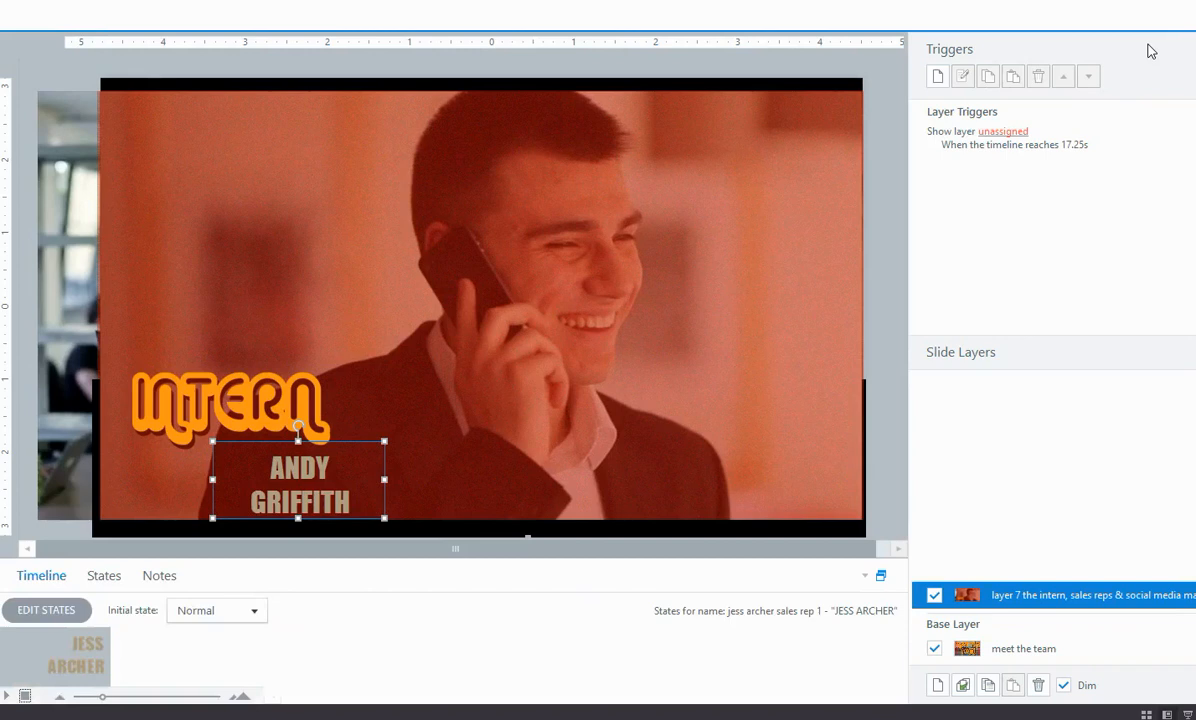
Show the intern layer's timeline docked back beneath the slide stage.
{"action": "left_click", "coordinate": [40, 576]}
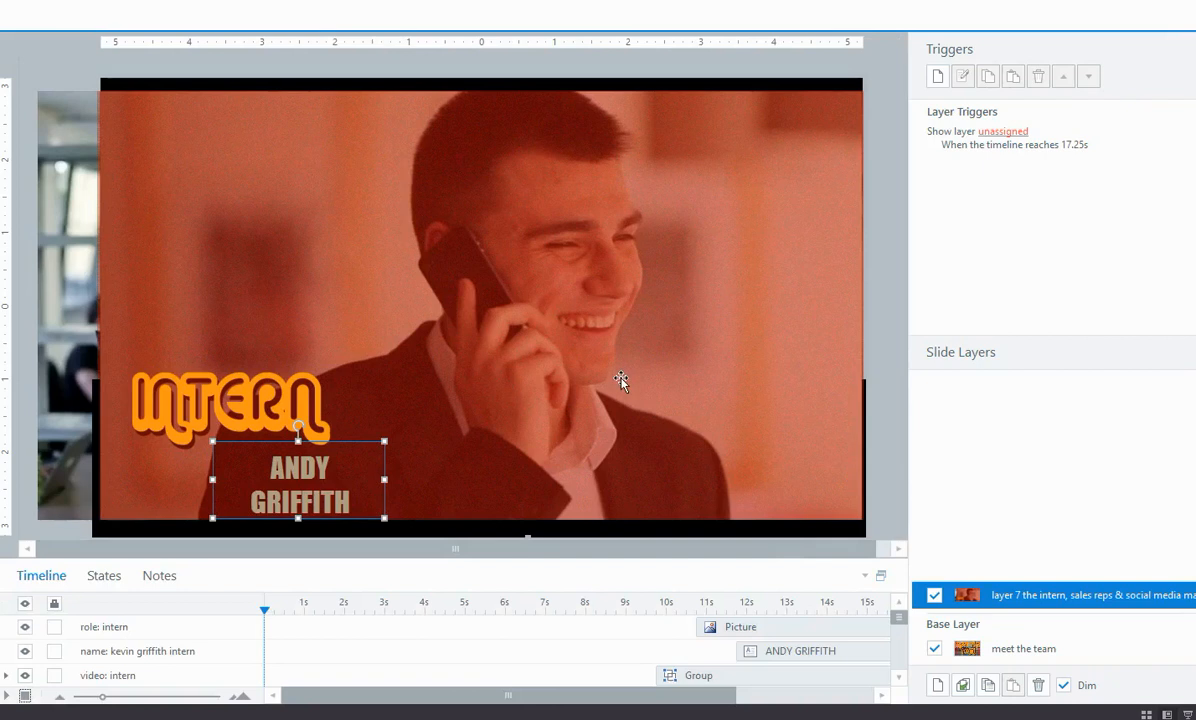
{"action": "mouse_move", "coordinate": [458, 400]}
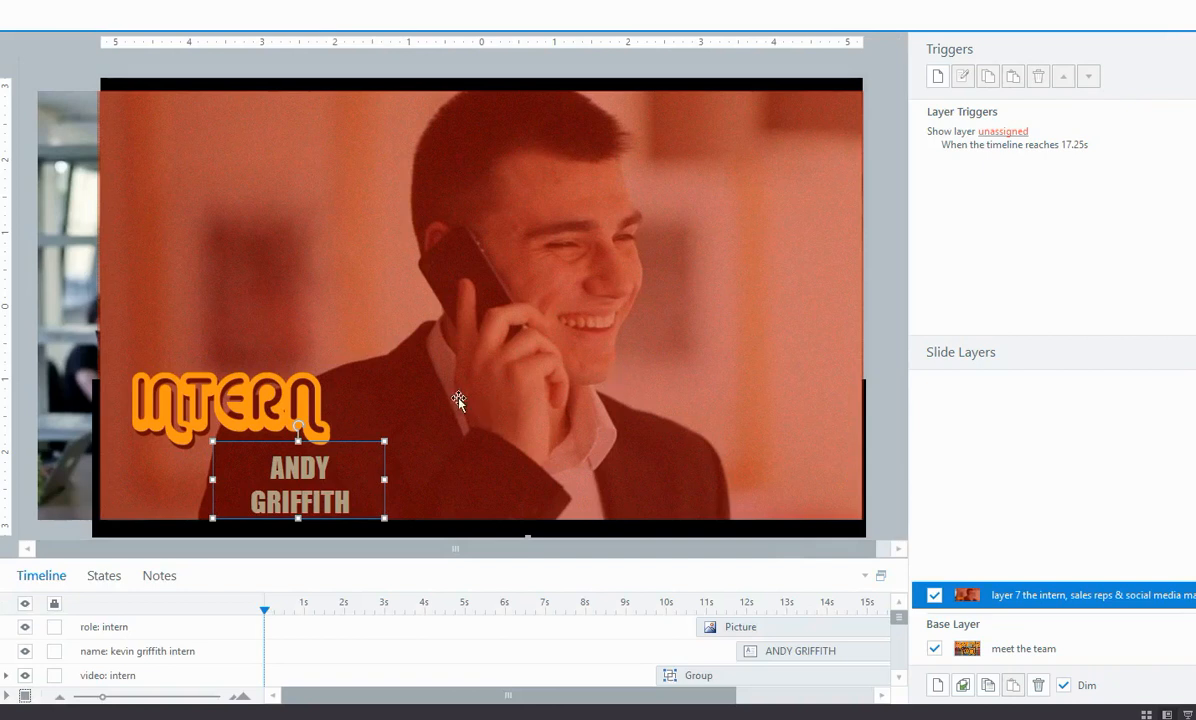